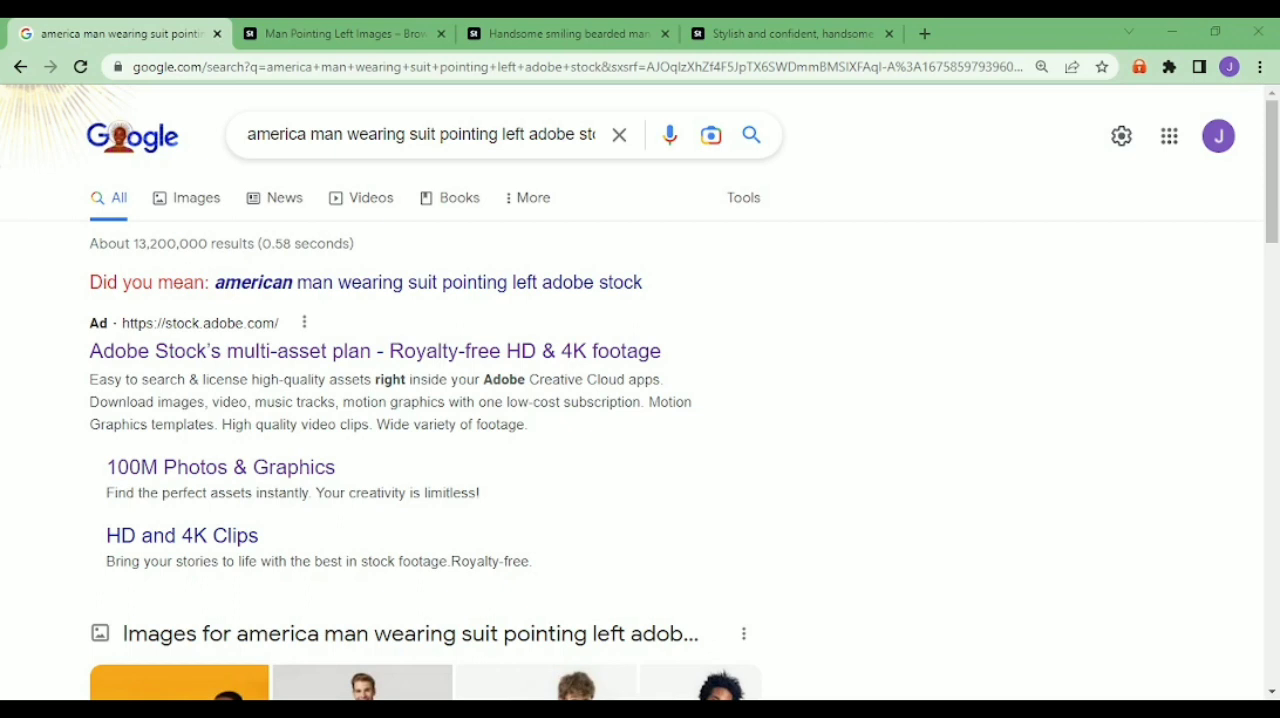
pyautogui.moveTo(680, 464)
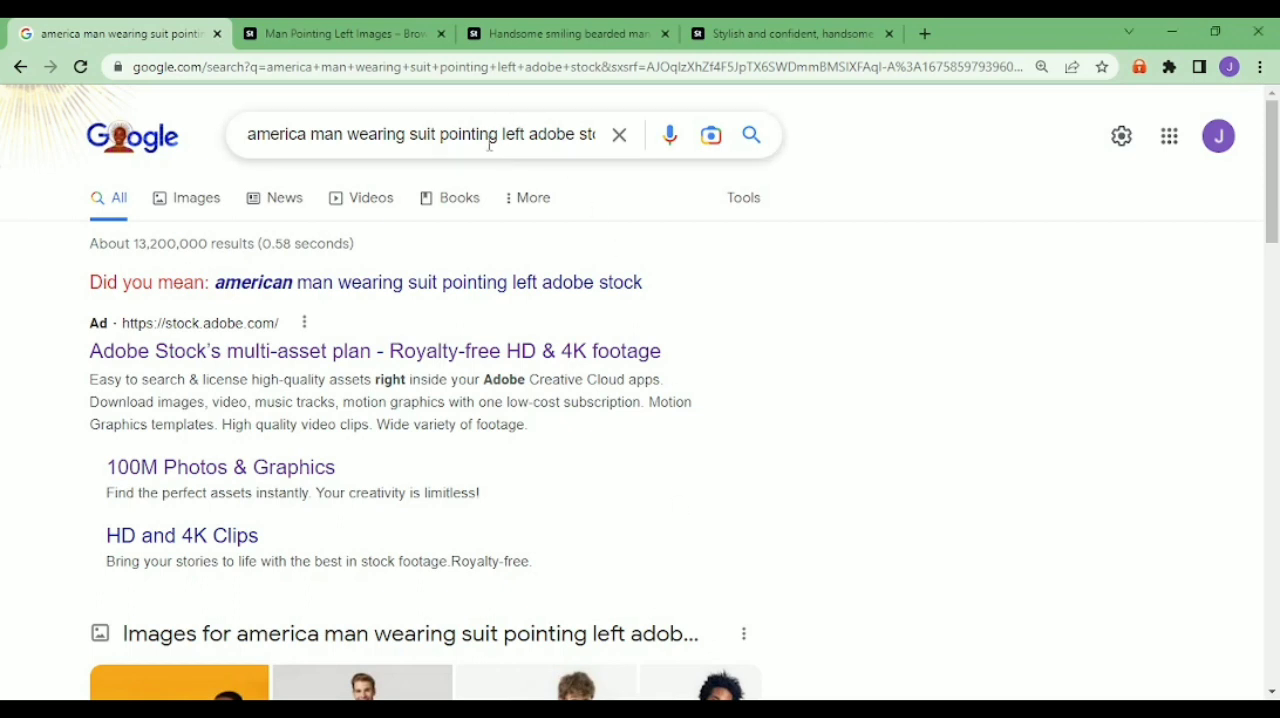
# - Scroll through the Adobe Stock results for a man pointing left
pyautogui.click(420, 134)
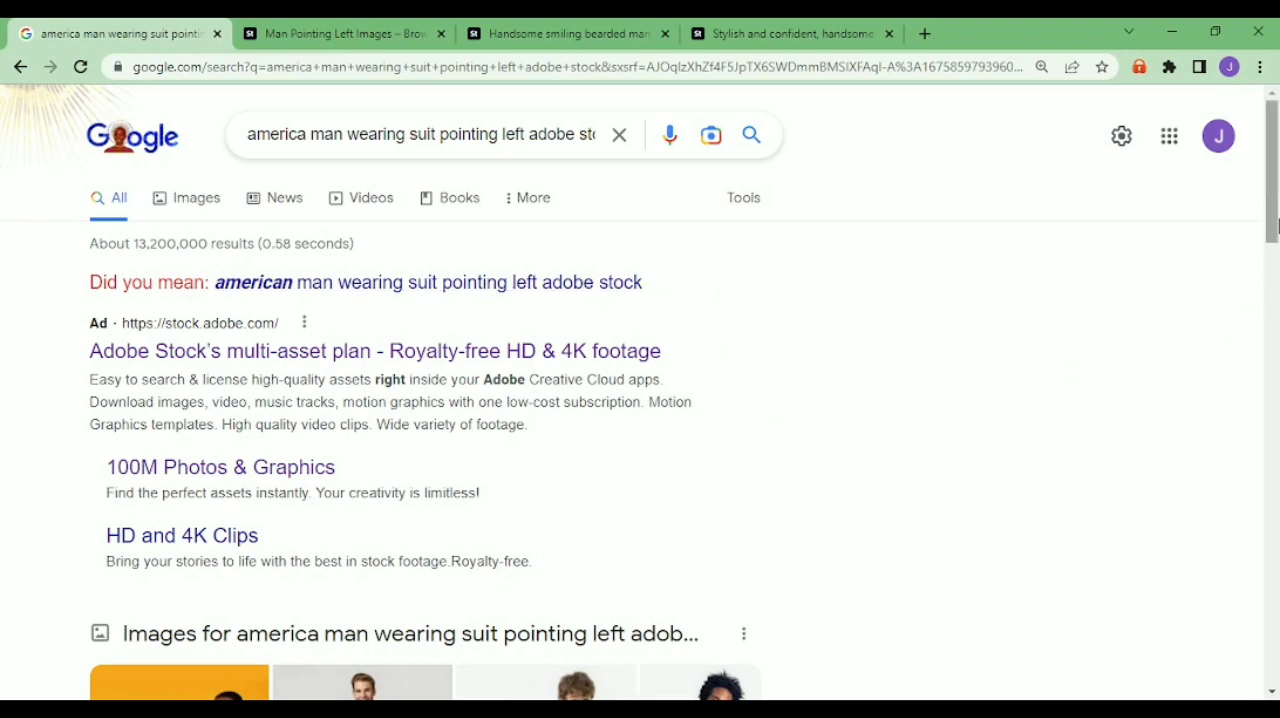
pyautogui.scroll(-3)
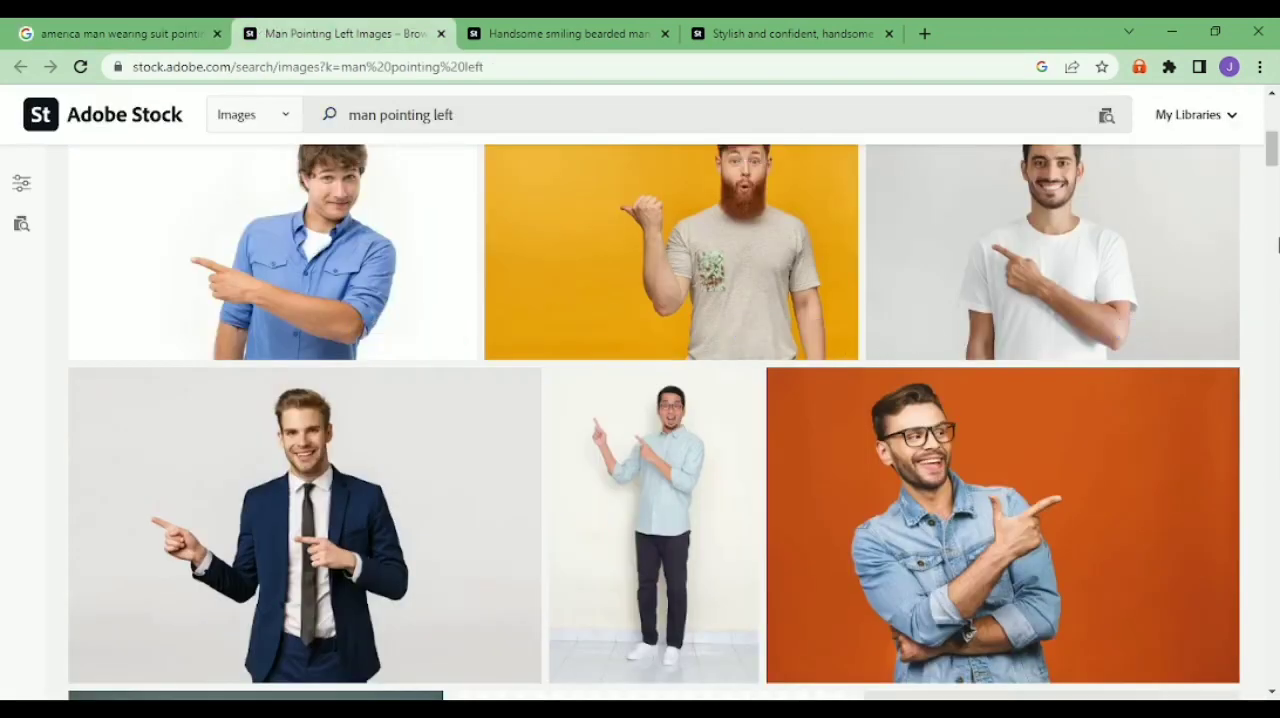
pyautogui.scroll(-3)
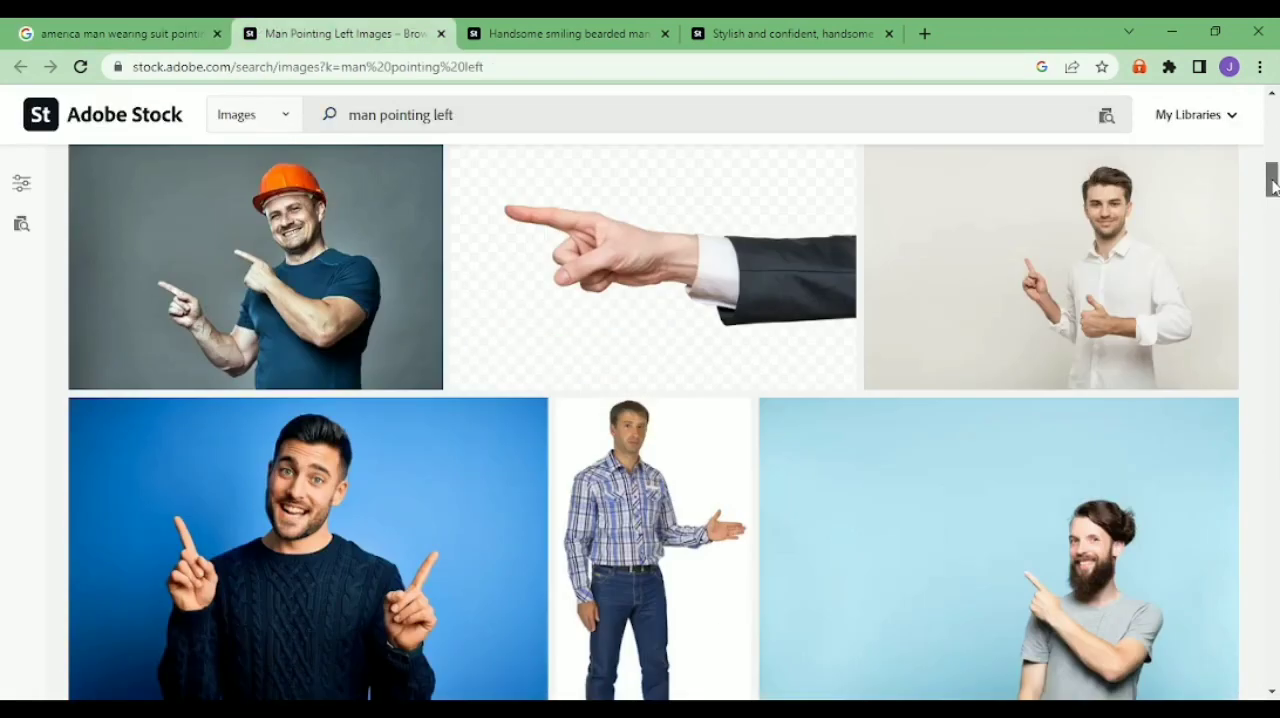
pyautogui.scroll(-3)
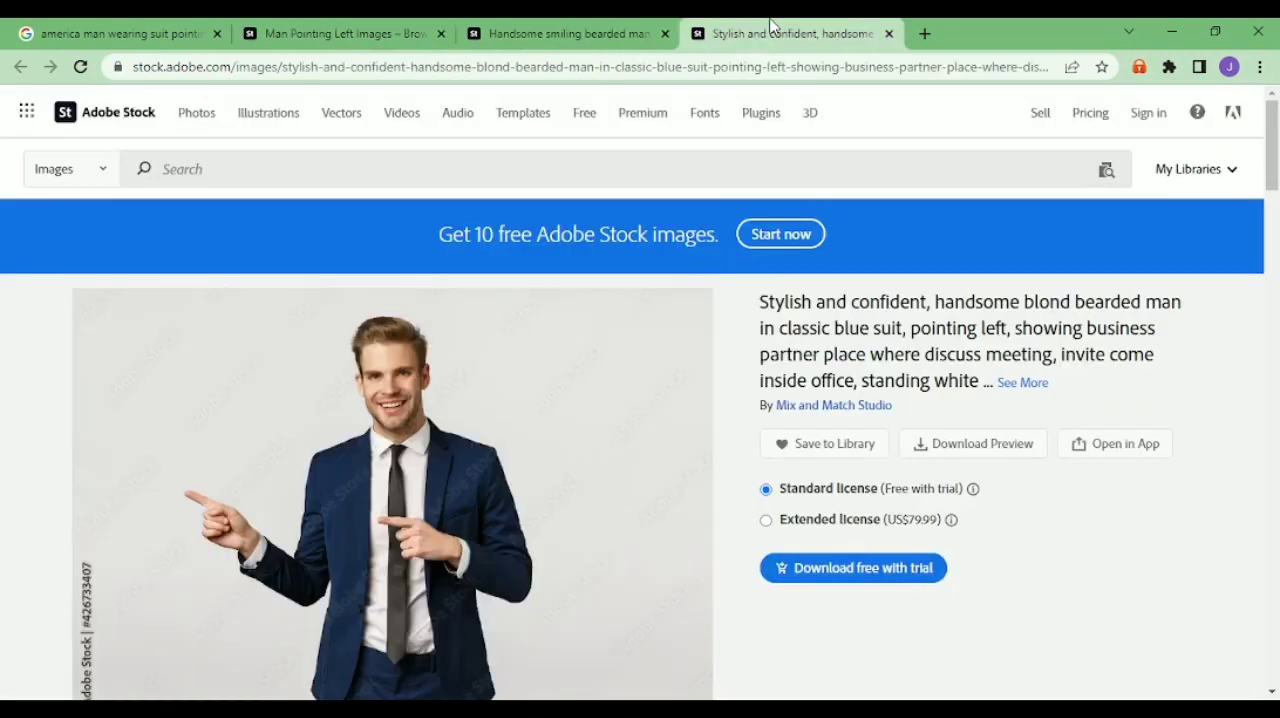
pyautogui.scroll(-3)
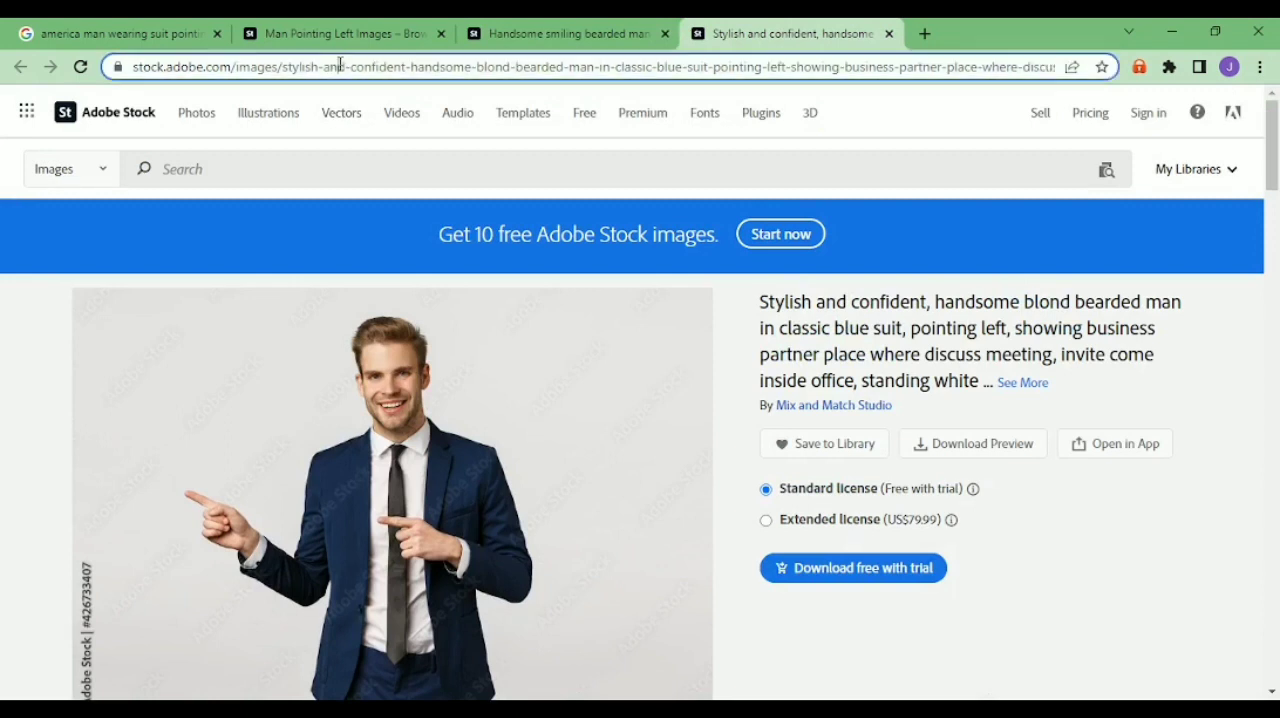
# - Copy the page address of the blond bearded man in a blue suit photo
pyautogui.click(340, 68)
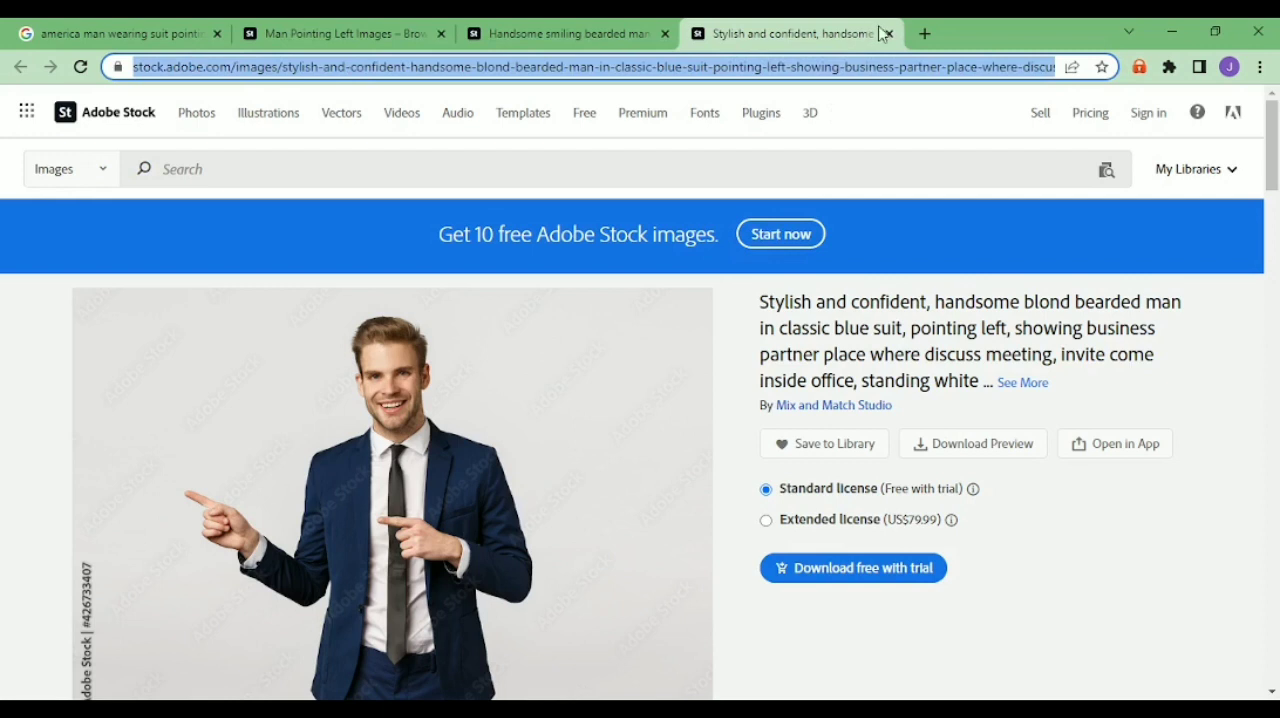
pyautogui.click(924, 32)
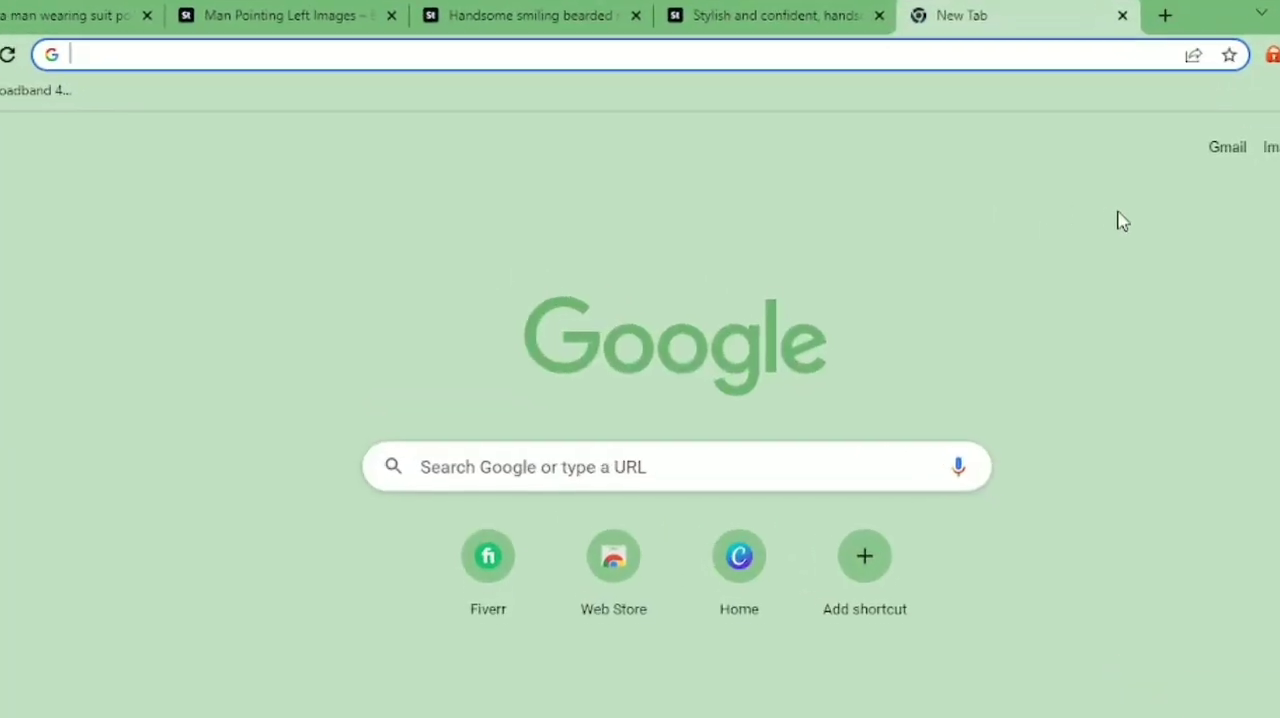
# - Navigate a new tab to adobestock-downloader.beatsnoop.com
pyautogui.write('adobestock-downloader.beatsnoop.com')
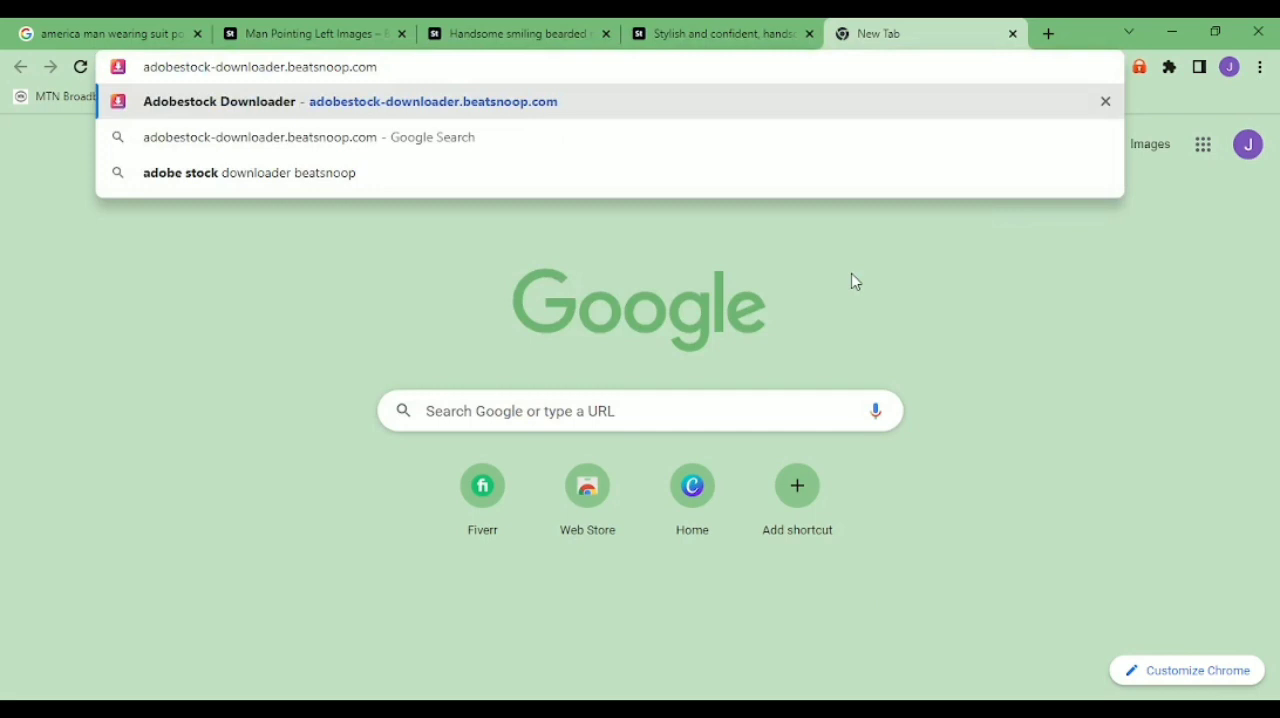
pyautogui.click(350, 102)
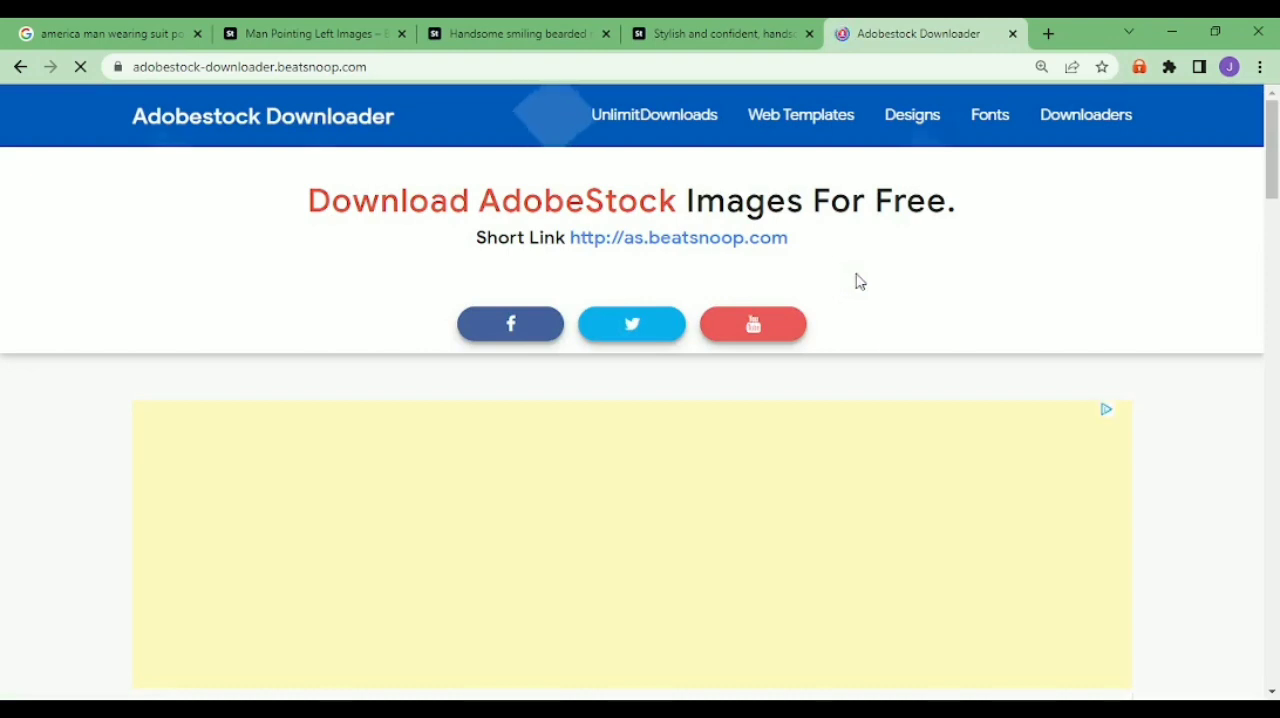
# - Paste the Adobe Stock link into the downloader and fetch the watermark-free photo
pyautogui.scroll(-3)
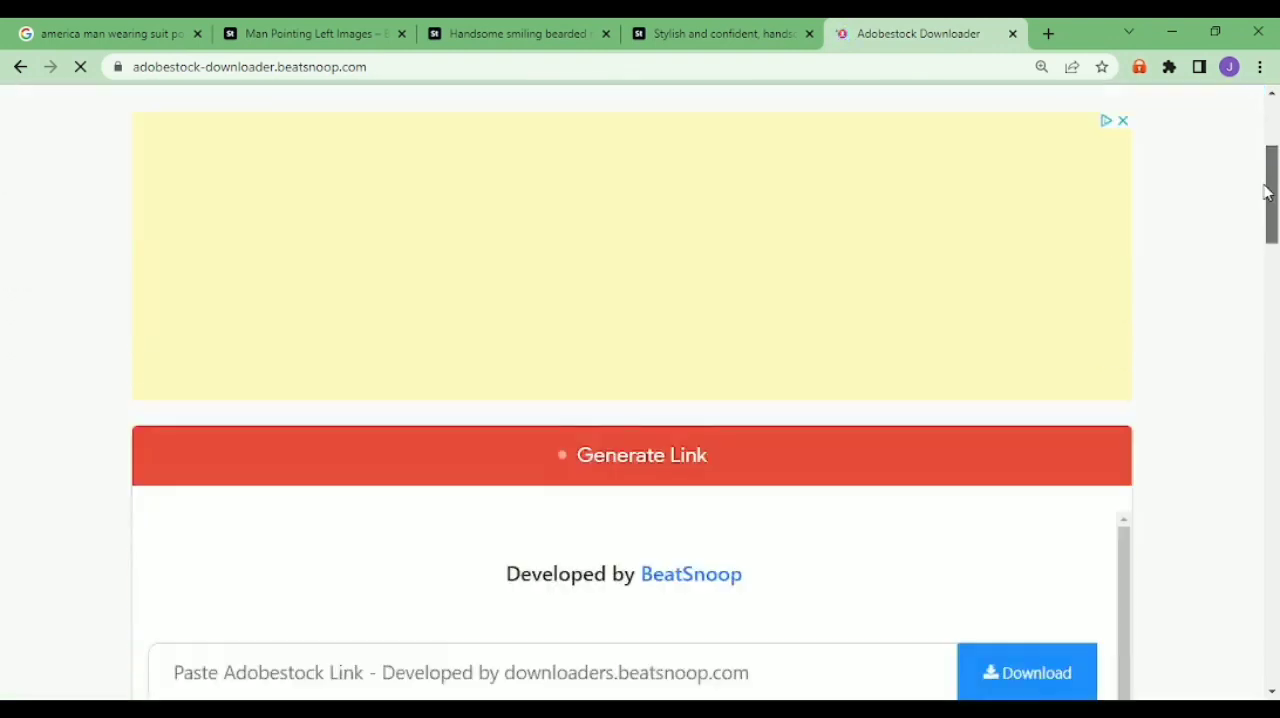
pyautogui.scroll(-3)
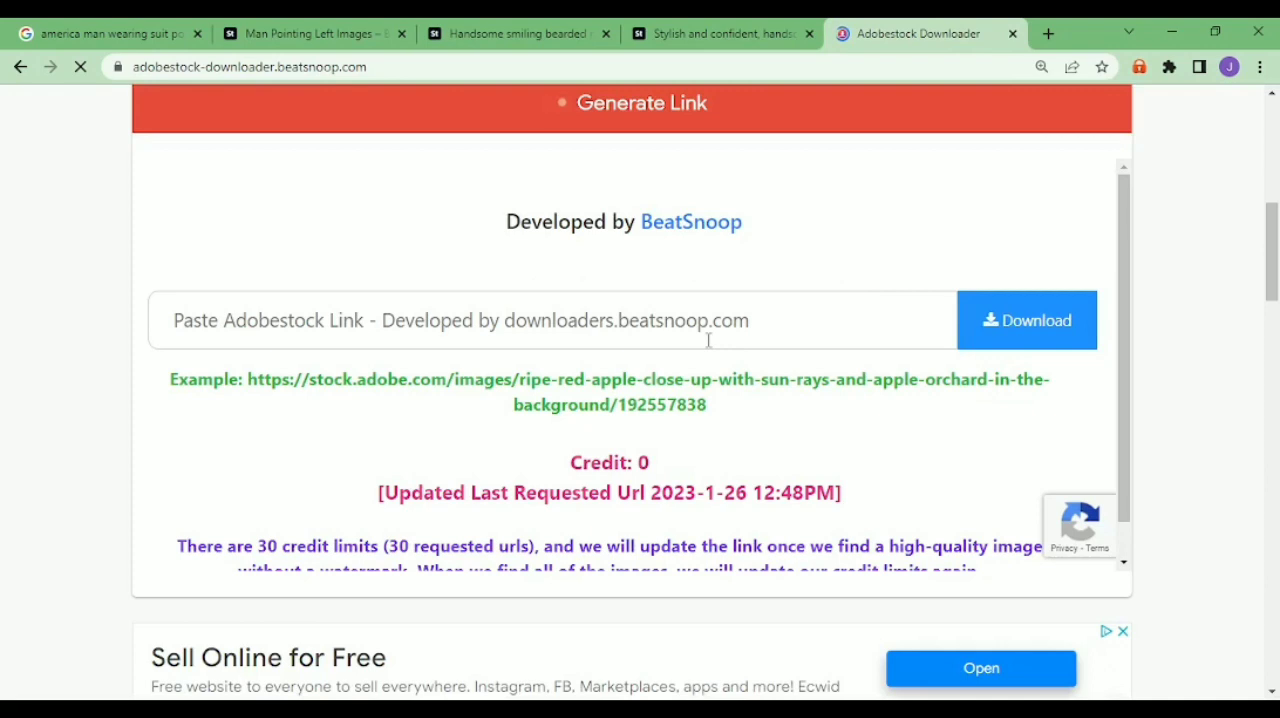
pyautogui.click(550, 320)
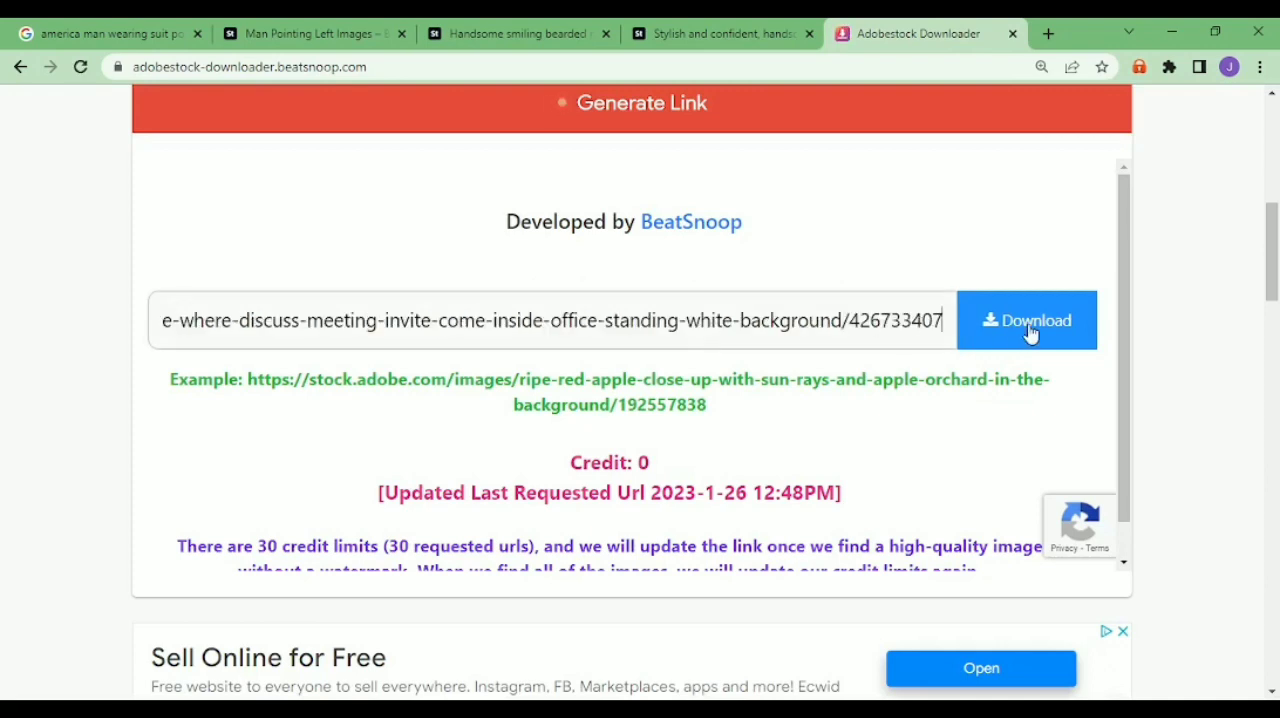
pyautogui.click(1026, 320)
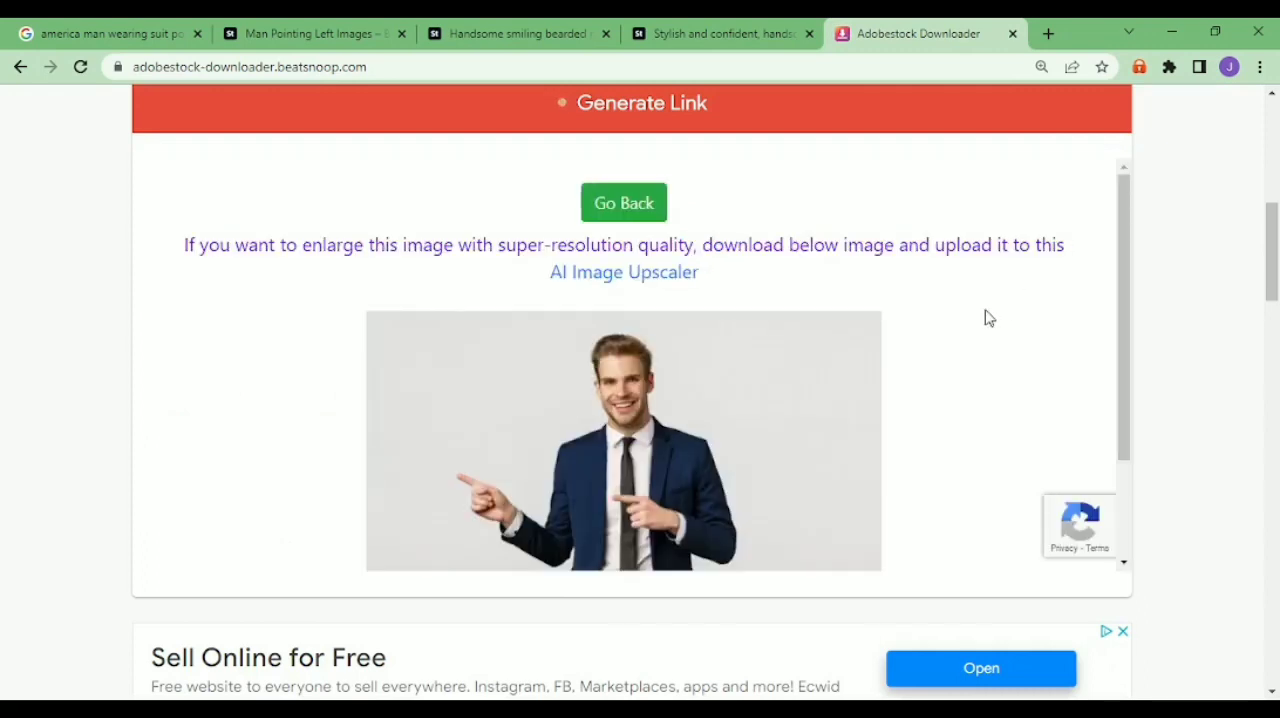
pyautogui.moveTo(688, 464)
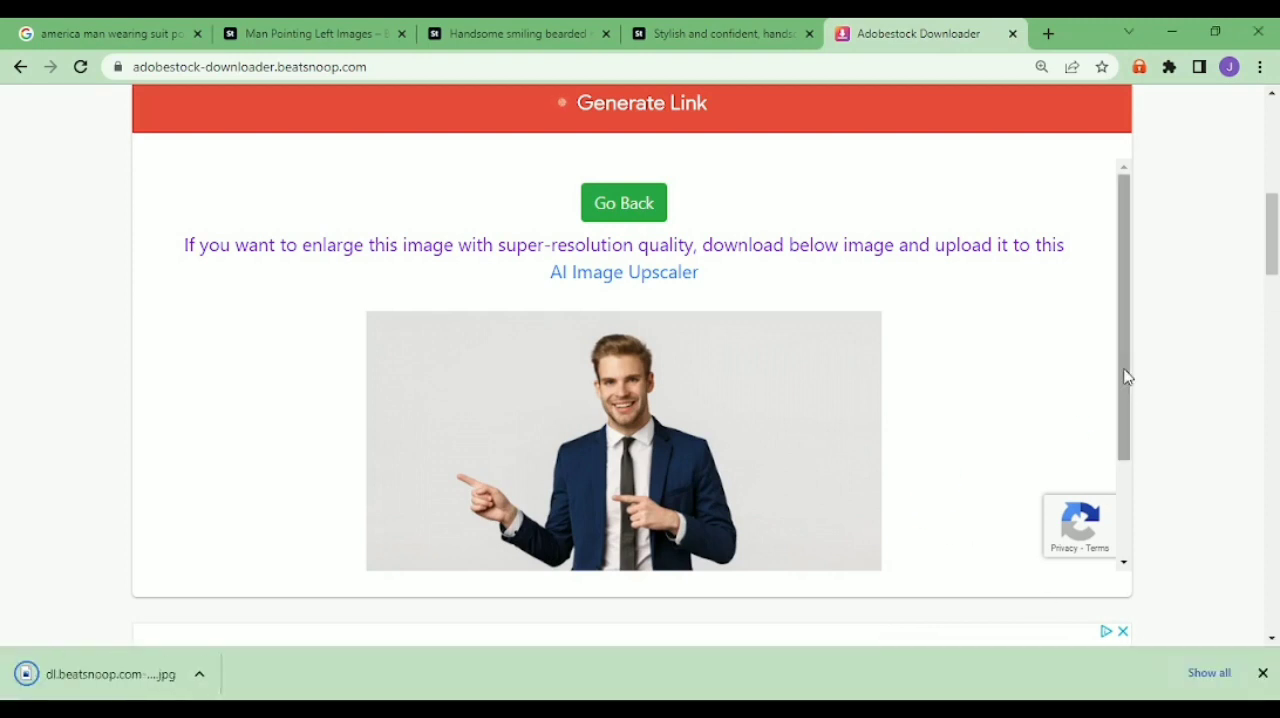
# - Scroll to the generated blue-suit pointing man image and save it as a JPG
pyautogui.scroll(-3)
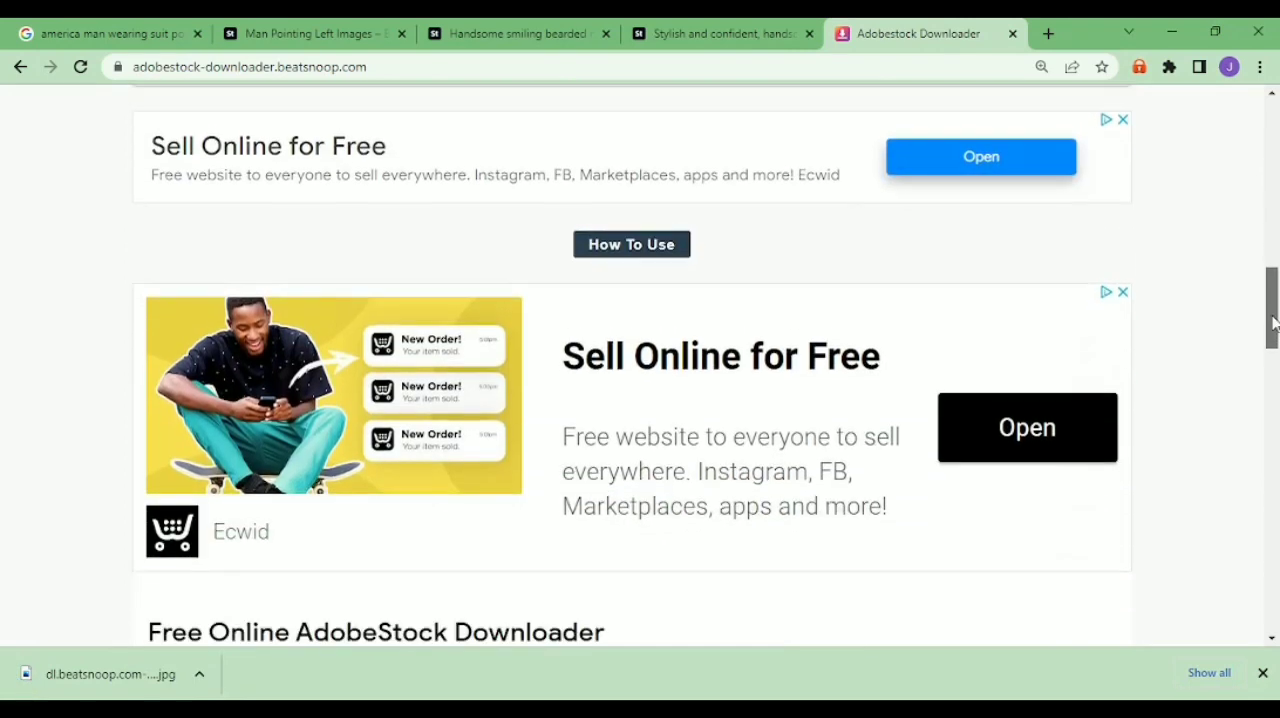
pyautogui.scroll(-3)
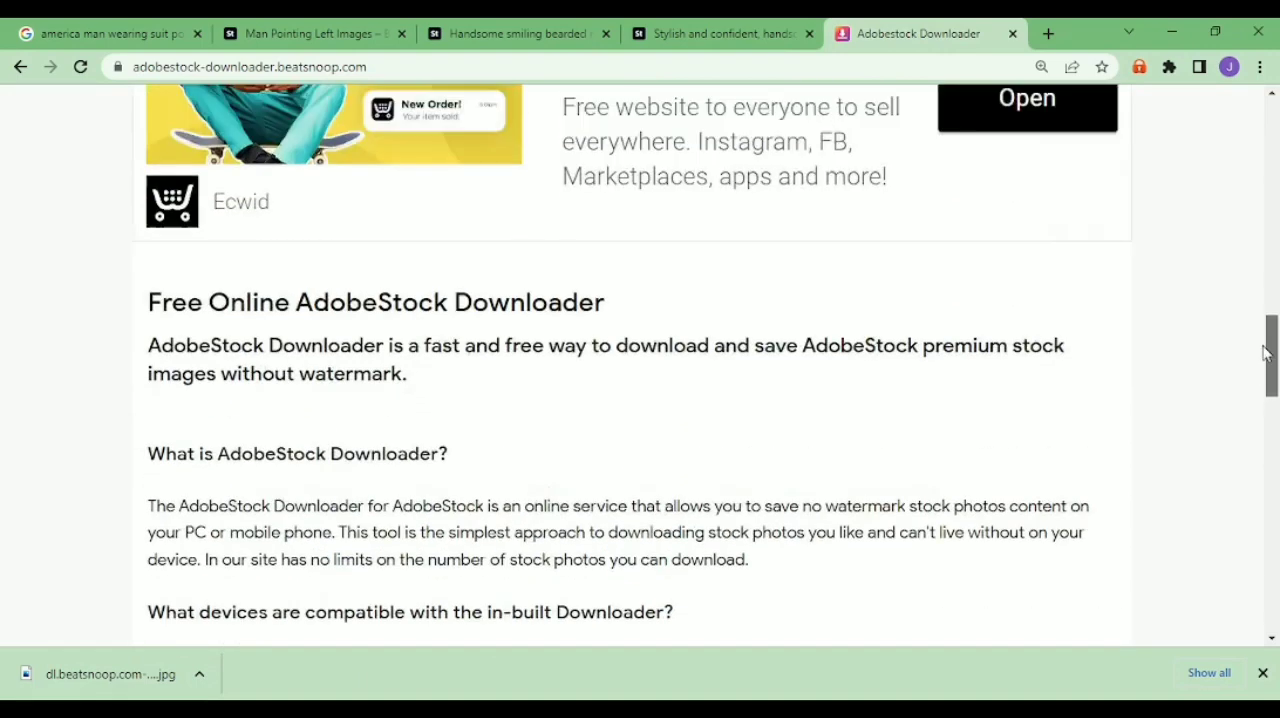
pyautogui.scroll(-3)
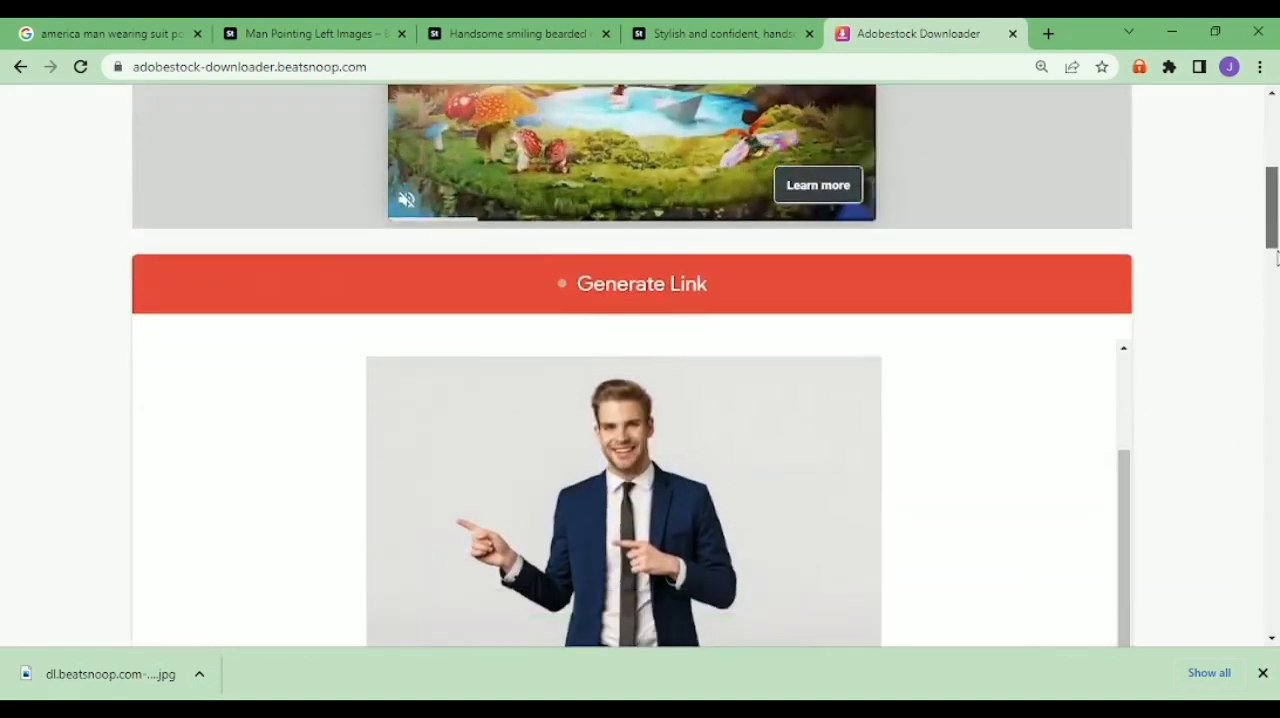
pyautogui.scroll(-3)
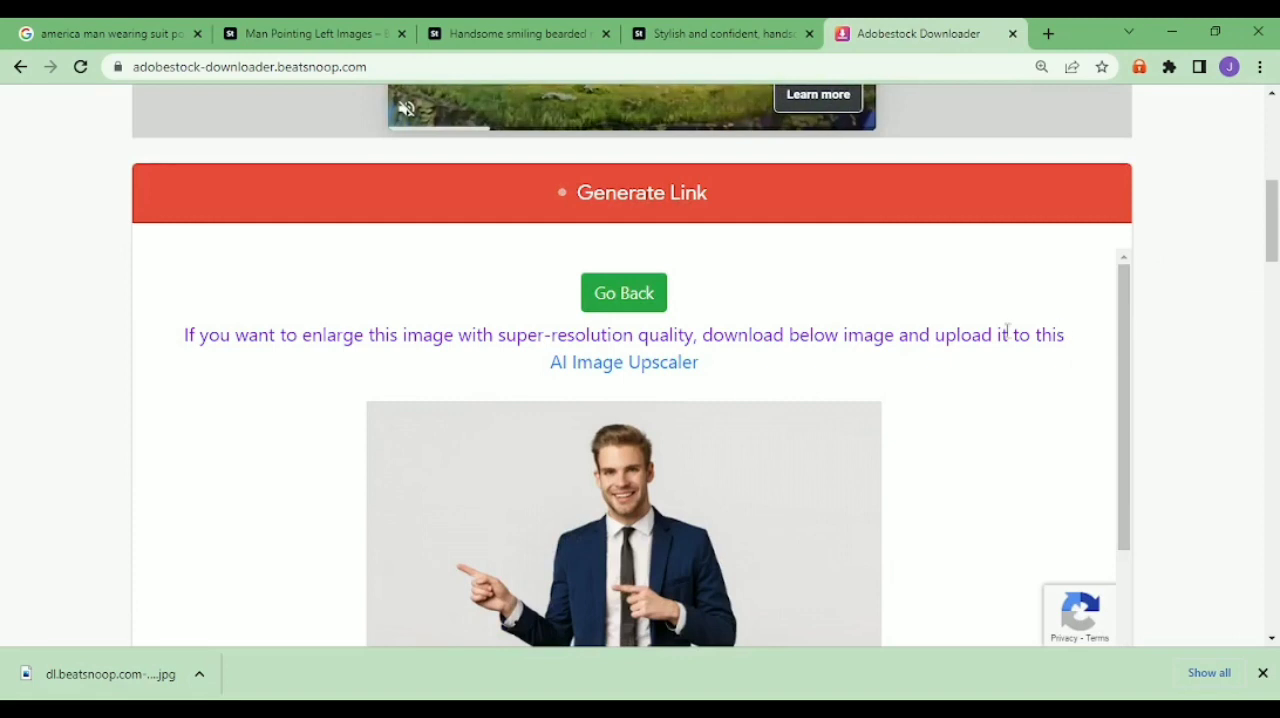
pyautogui.moveTo(624, 362)
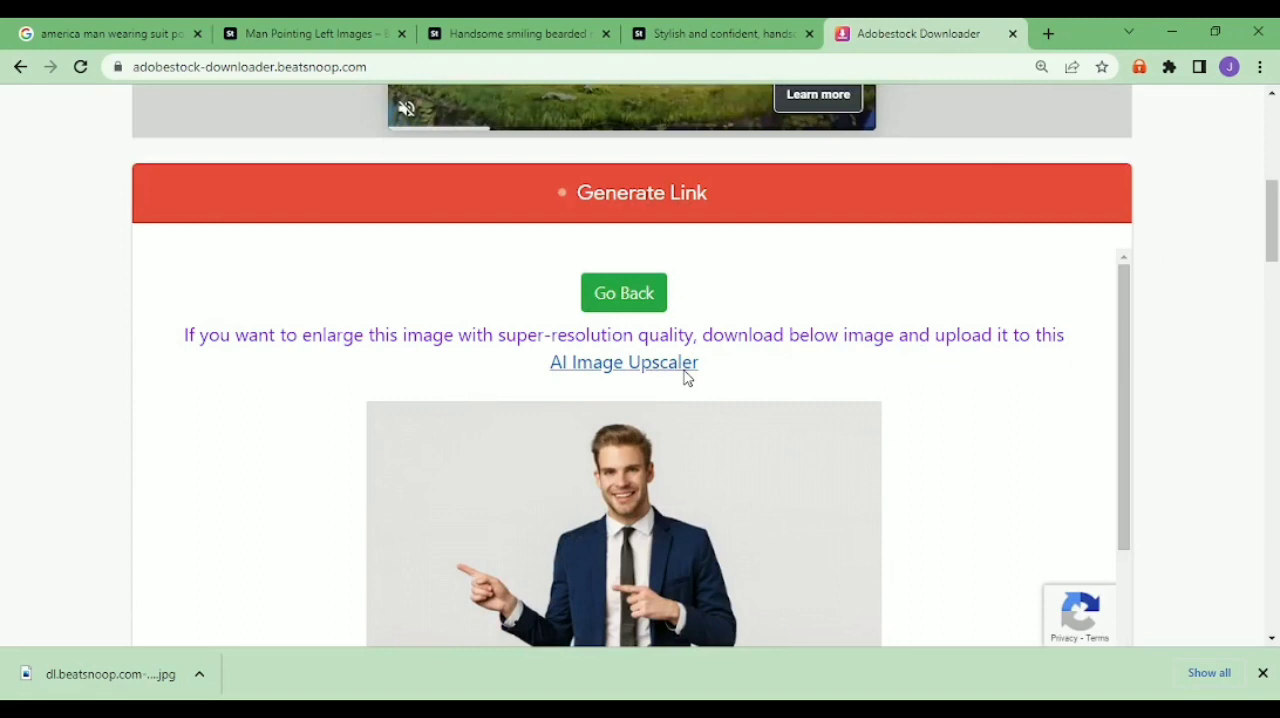
# - Upload the downloaded dl.beatsnoop.com JPG to AI Image Upscaler's image list
pyautogui.click(624, 362)
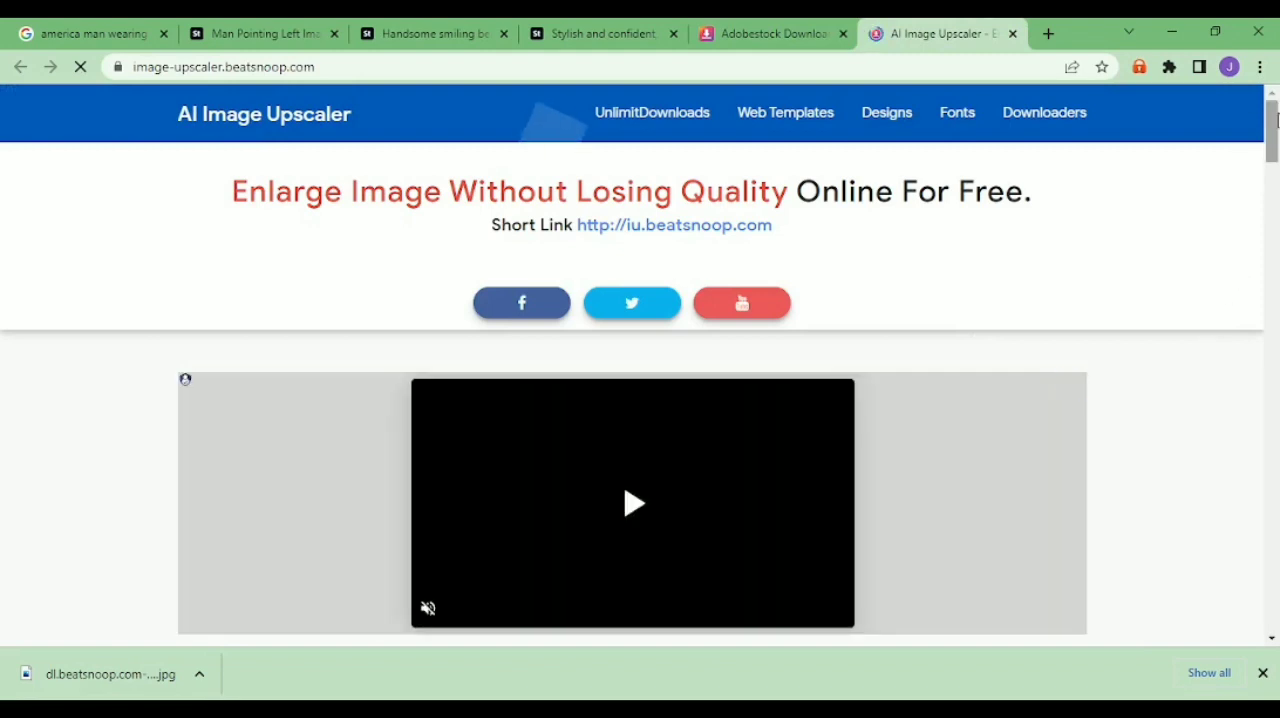
pyautogui.scroll(-3)
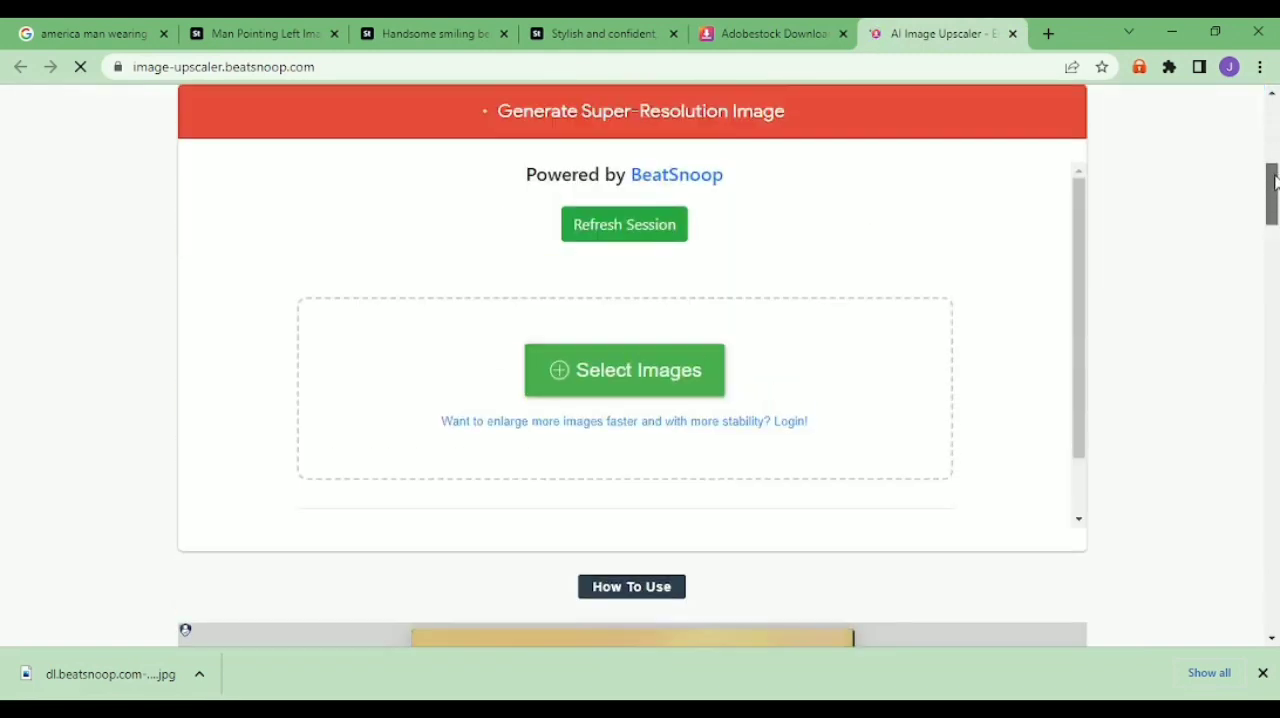
pyautogui.scroll(-3)
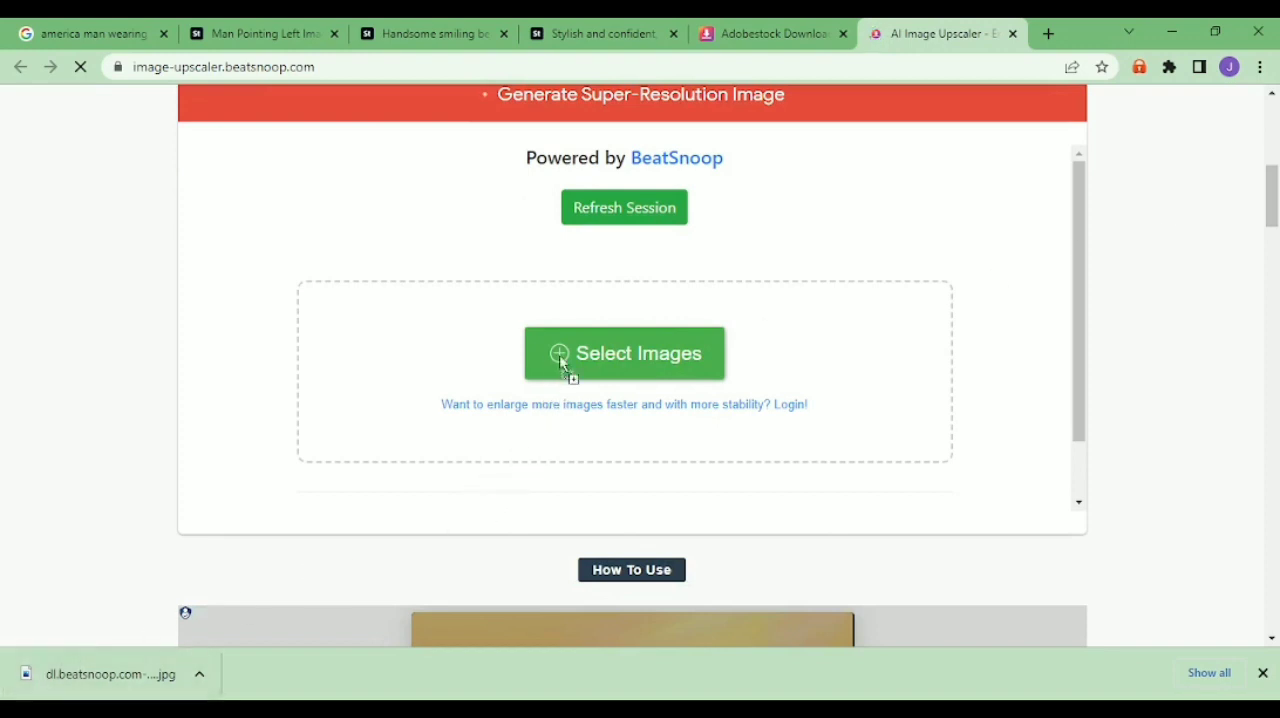
pyautogui.click(624, 352)
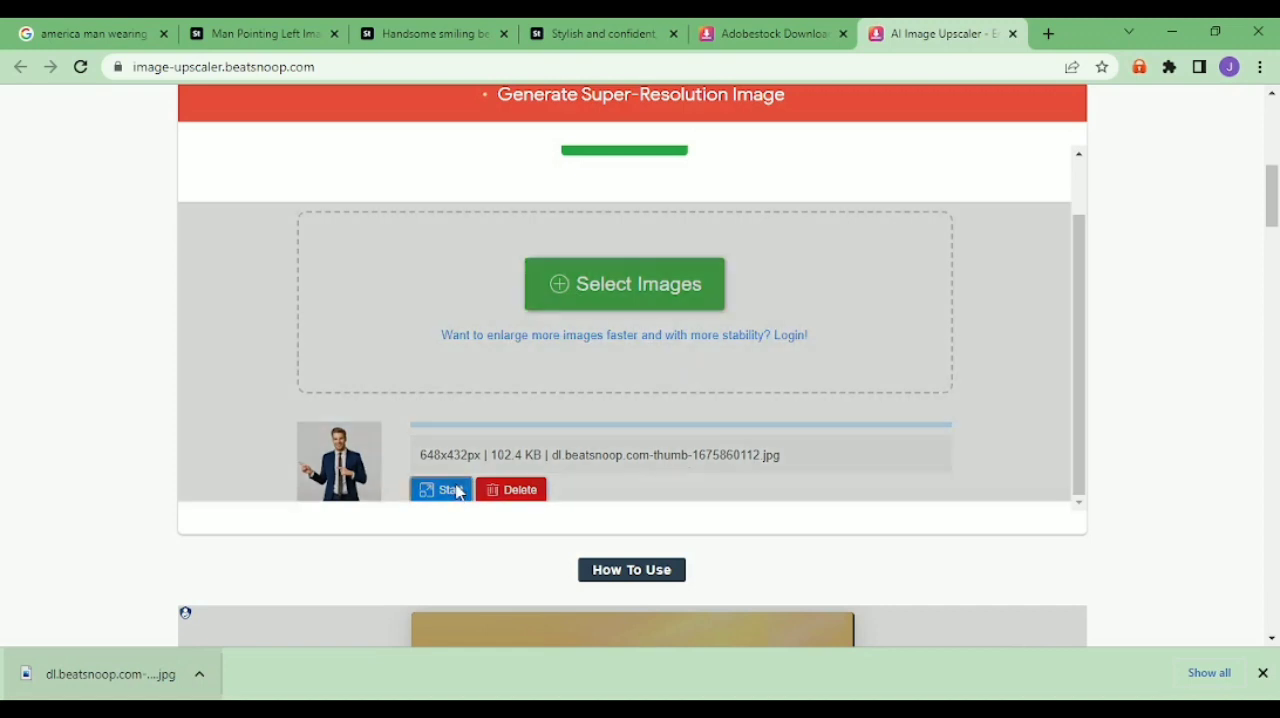
# - Start upscaling as Photo type at 4x with the highest noise reduction
pyautogui.click(444, 490)
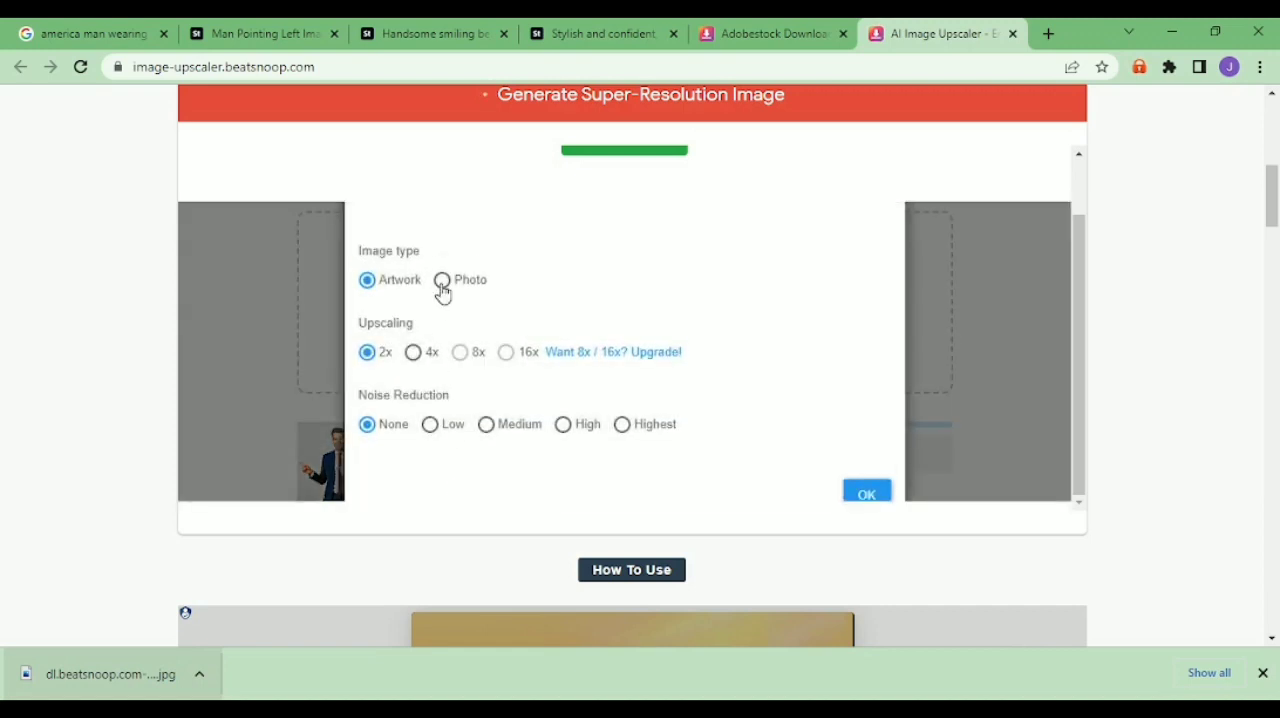
pyautogui.click(442, 280)
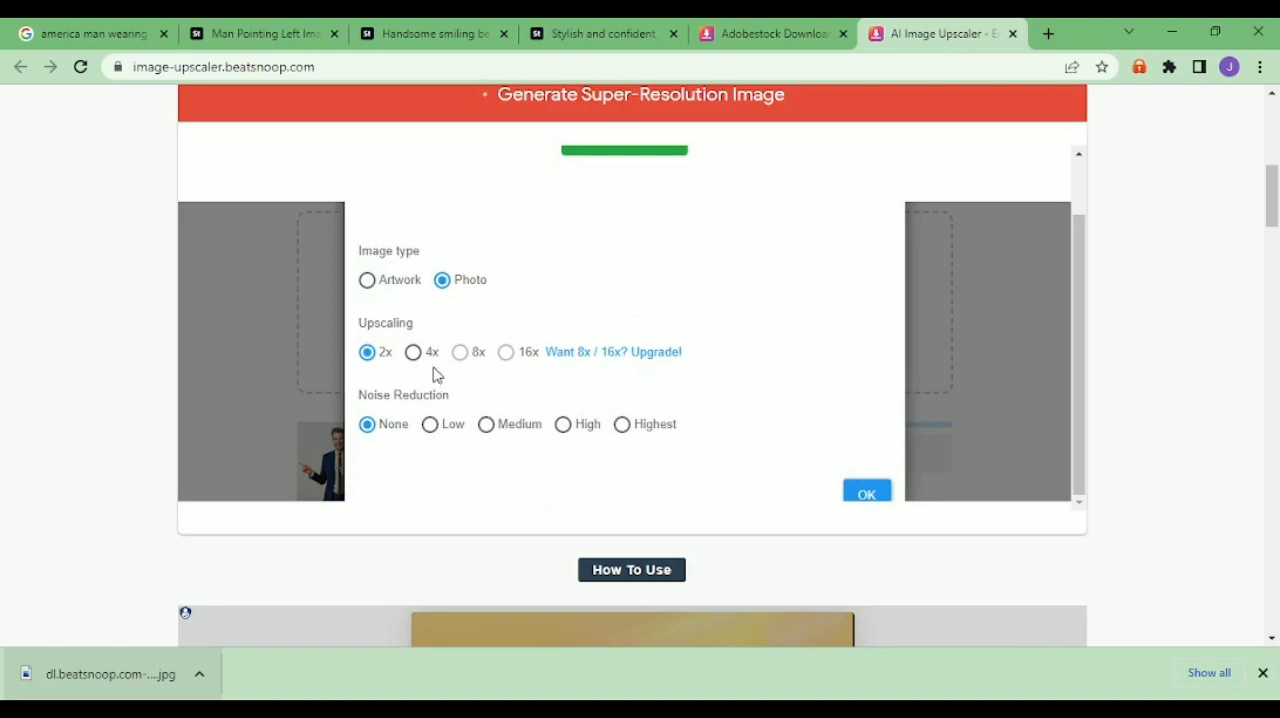
pyautogui.click(412, 352)
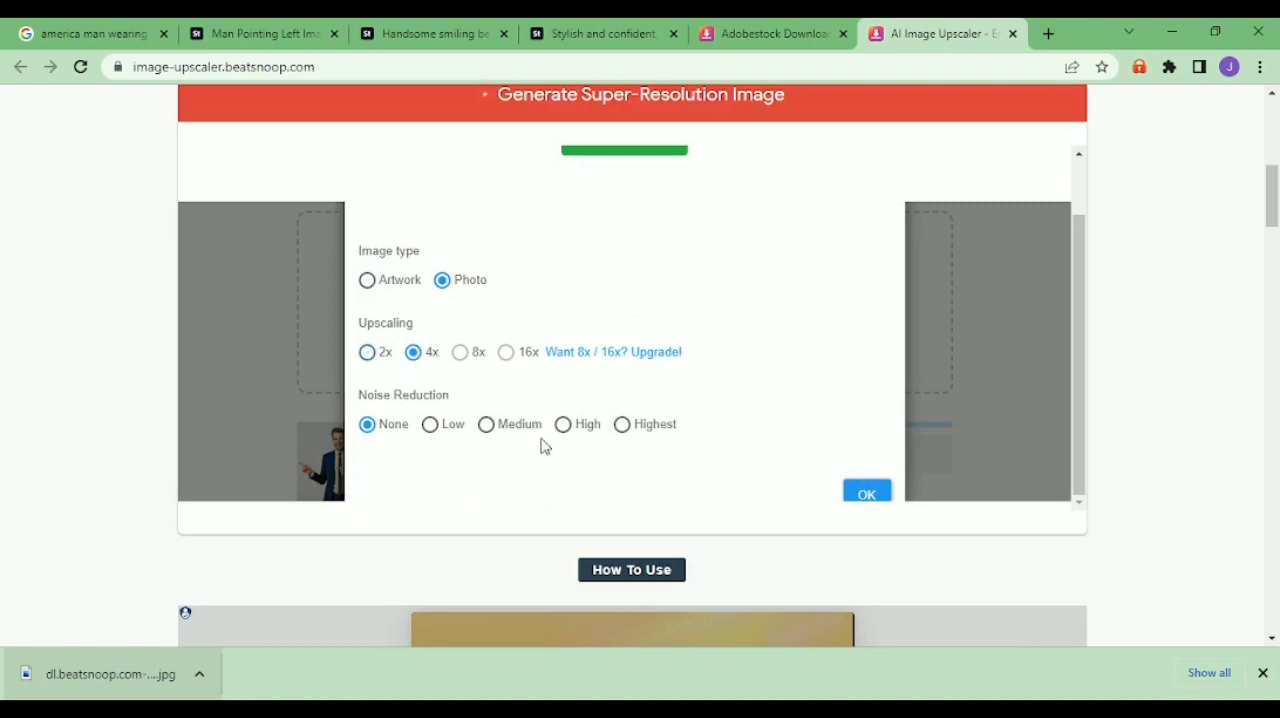
pyautogui.click(622, 424)
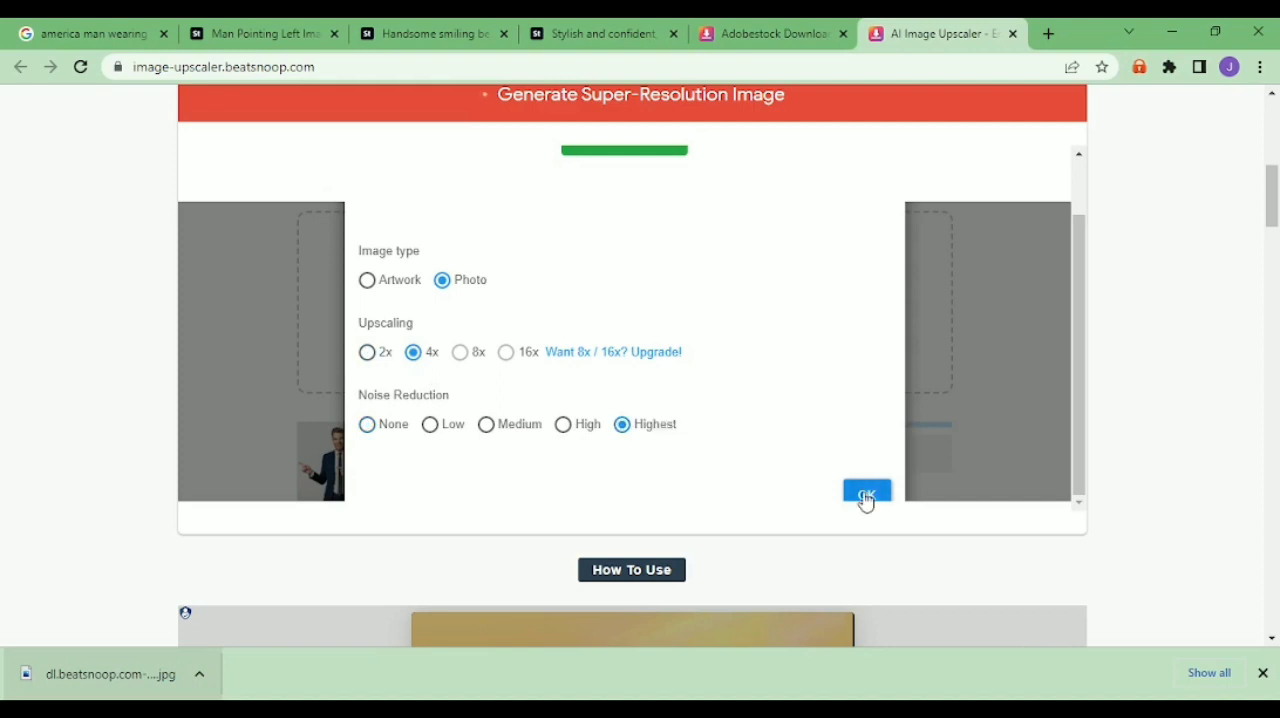
pyautogui.click(866, 496)
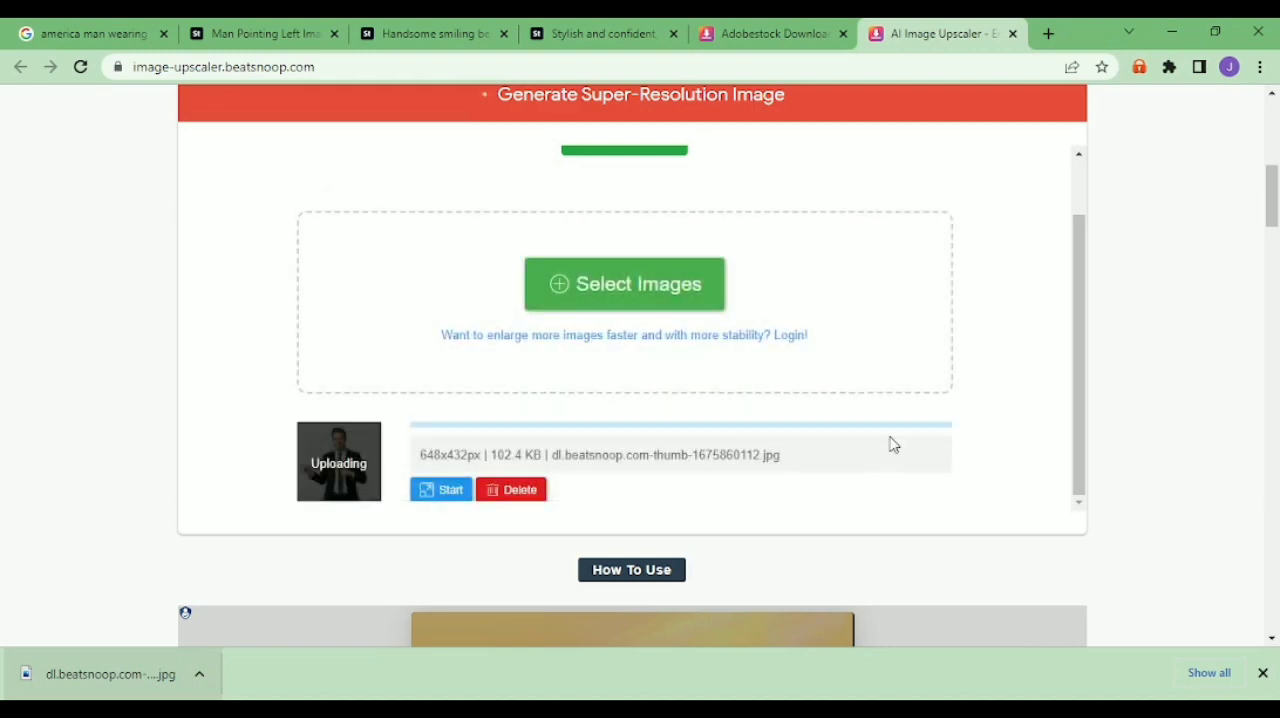
pyautogui.moveTo(976, 392)
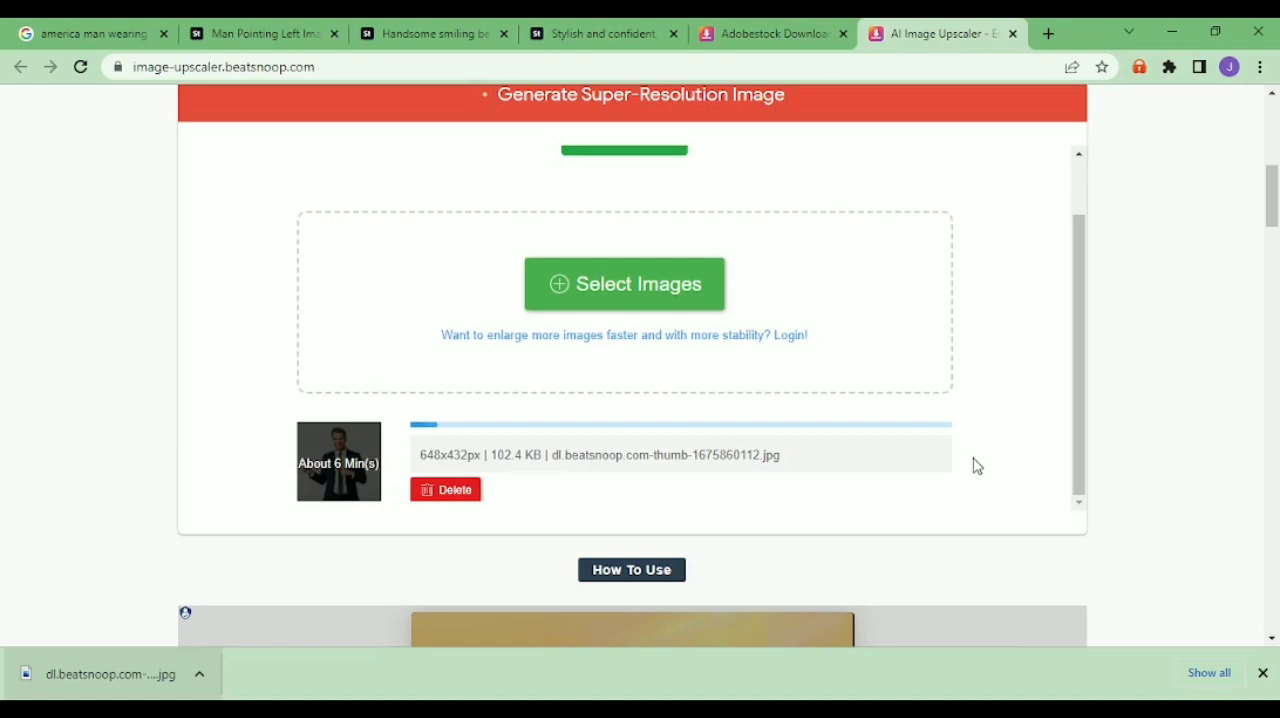
pyautogui.moveTo(1062, 284)
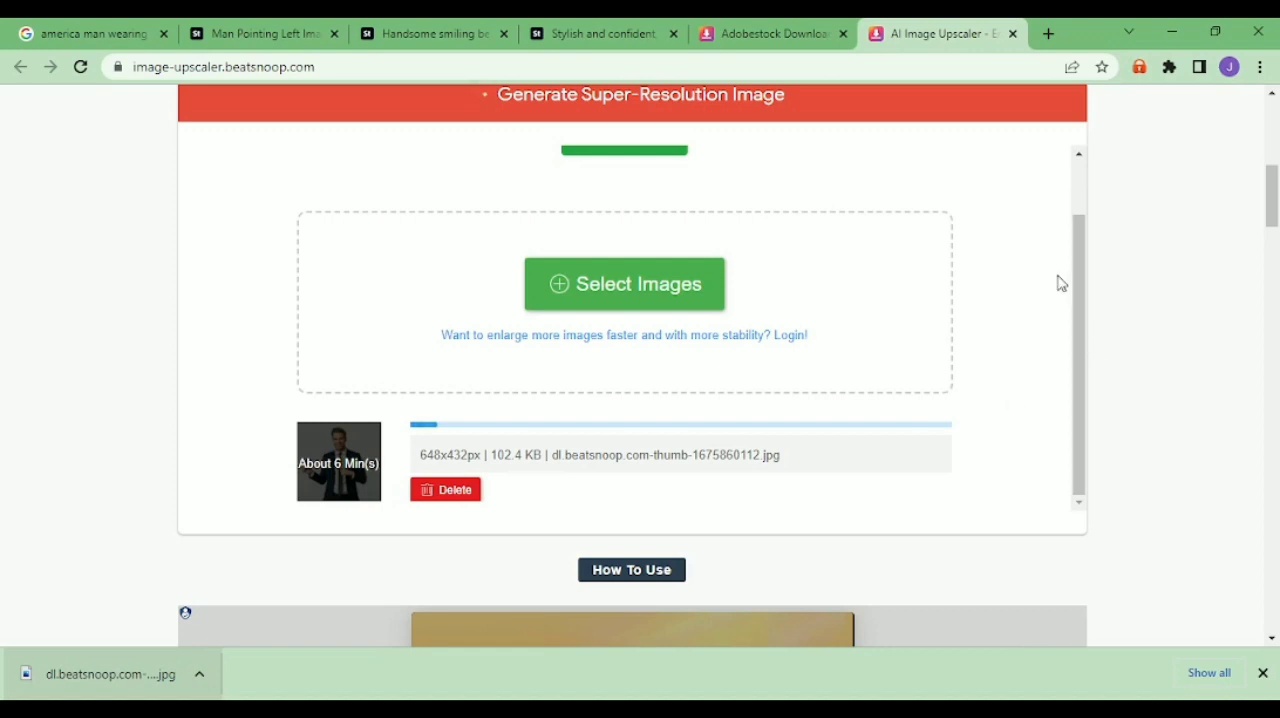
# - Return to the Adobestock Downloader page while the photo processes
pyautogui.click(770, 32)
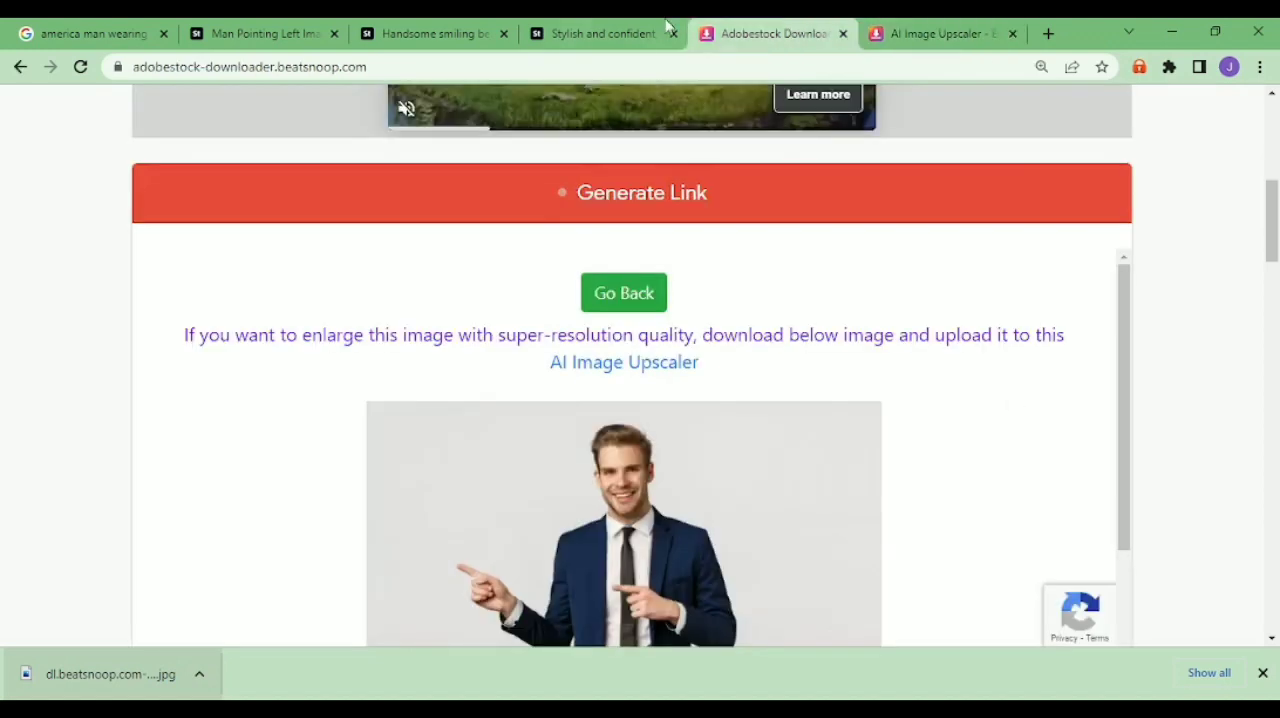
# - Open the first 'More from this series' photo and copy its address for the downloader
pyautogui.click(600, 32)
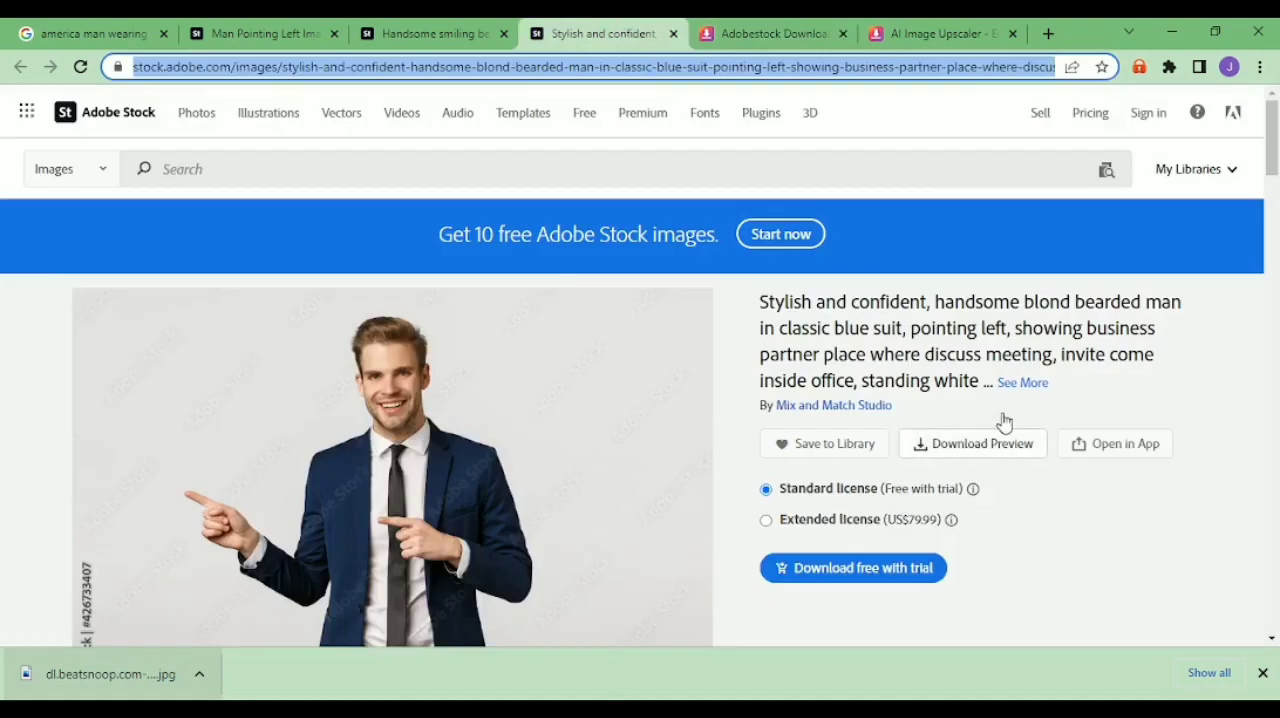
pyautogui.scroll(-3)
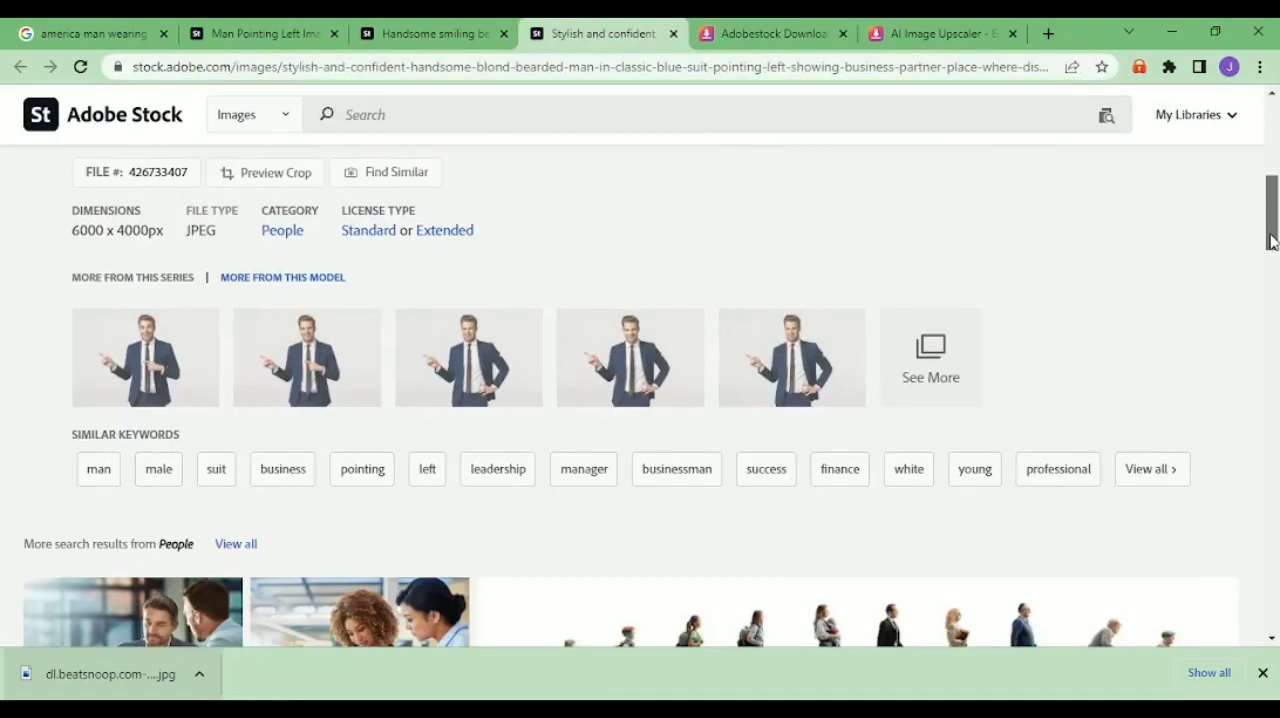
pyautogui.scroll(-3)
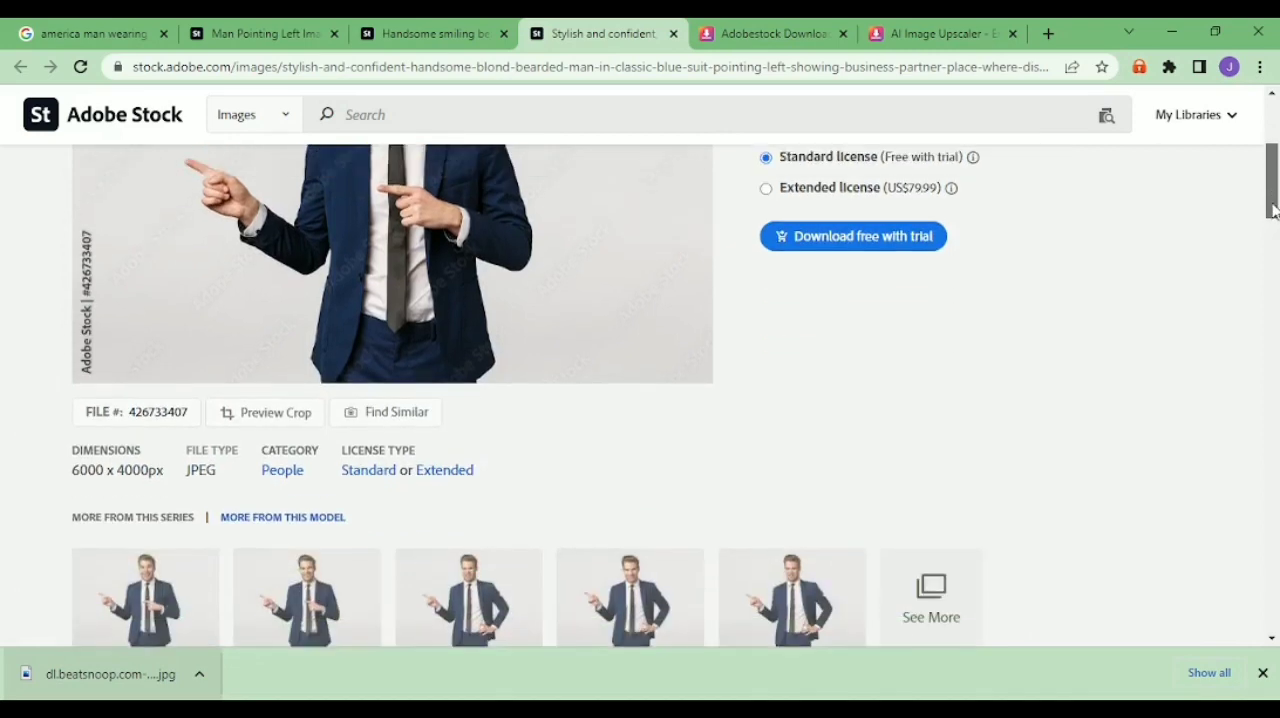
pyautogui.scroll(-3)
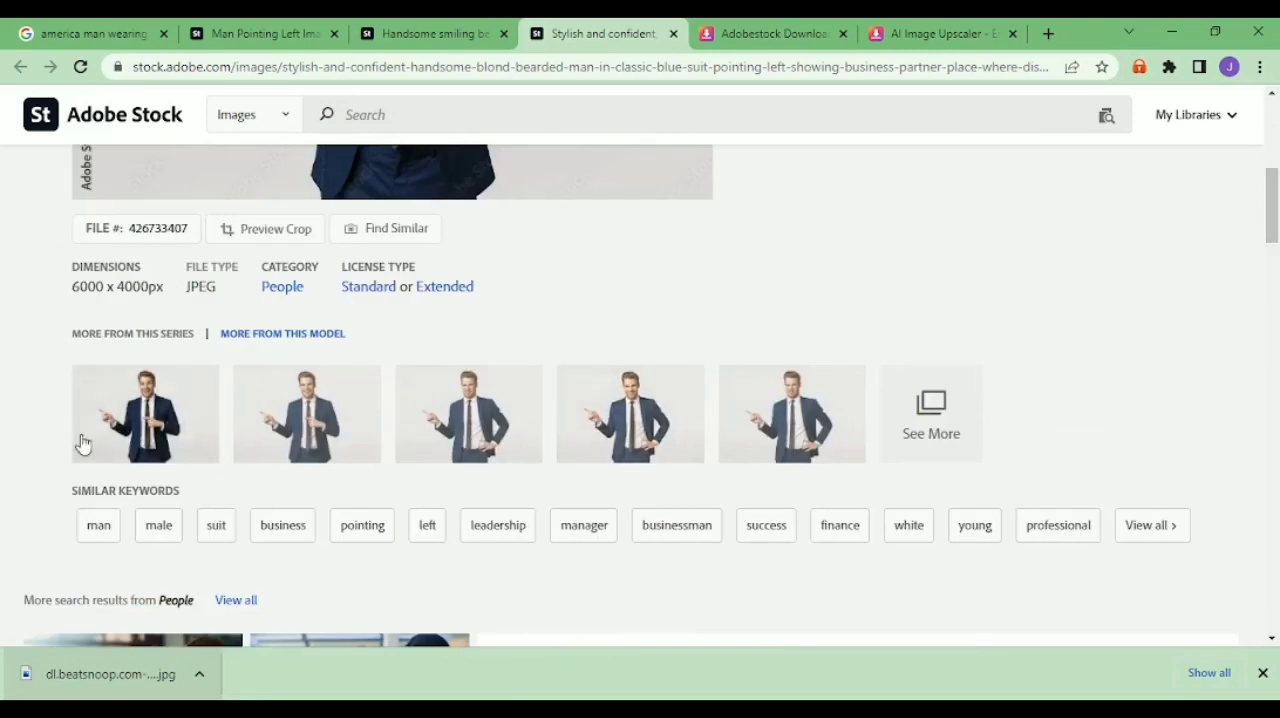
pyautogui.moveTo(186, 412)
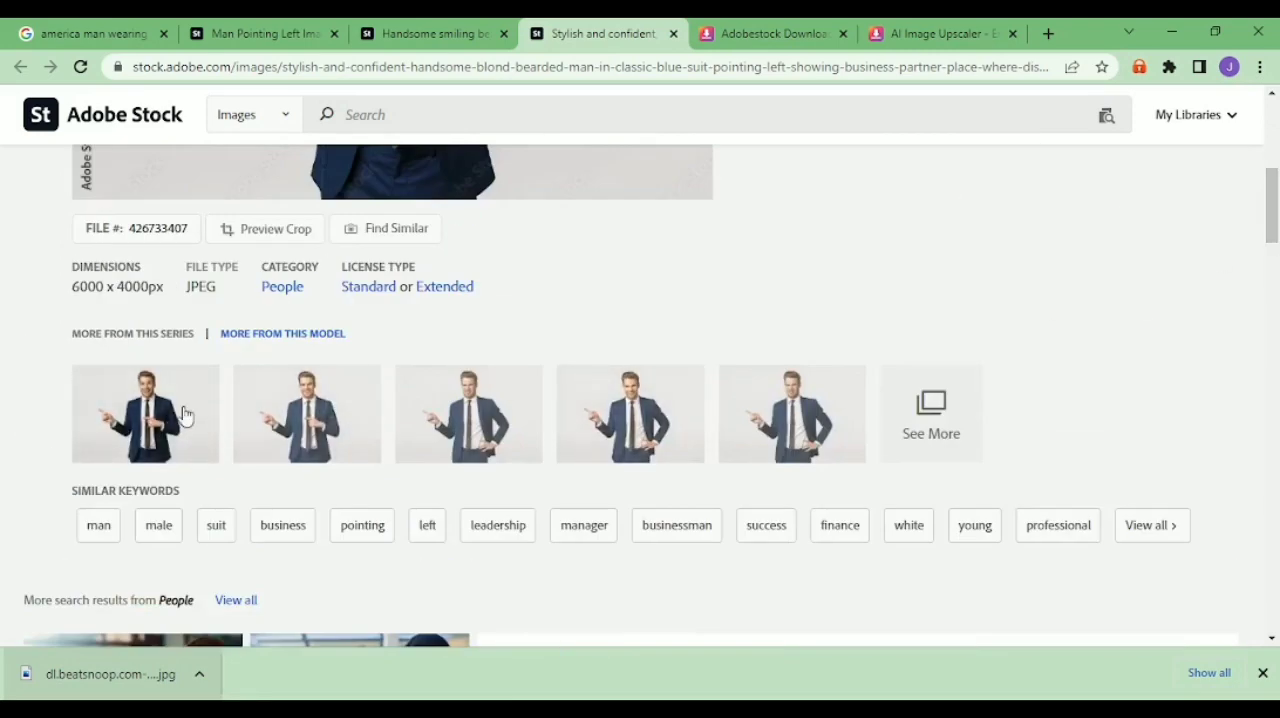
pyautogui.click(144, 412)
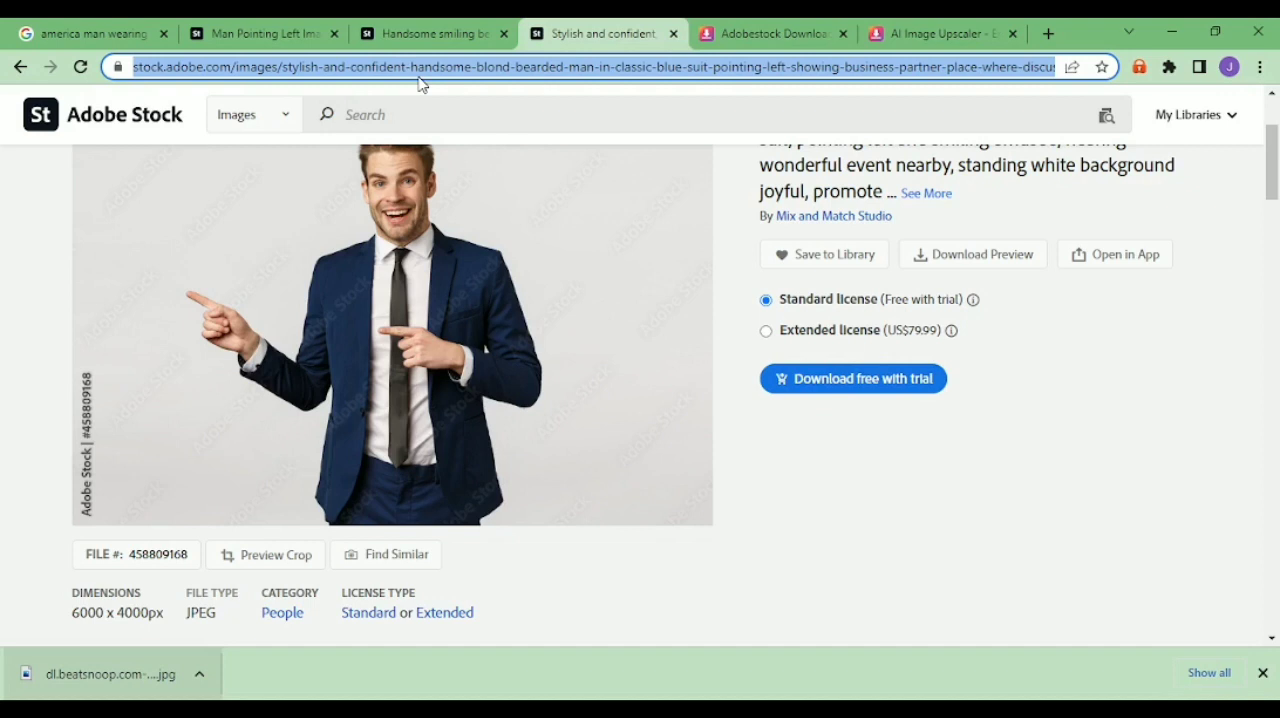
pyautogui.click(770, 32)
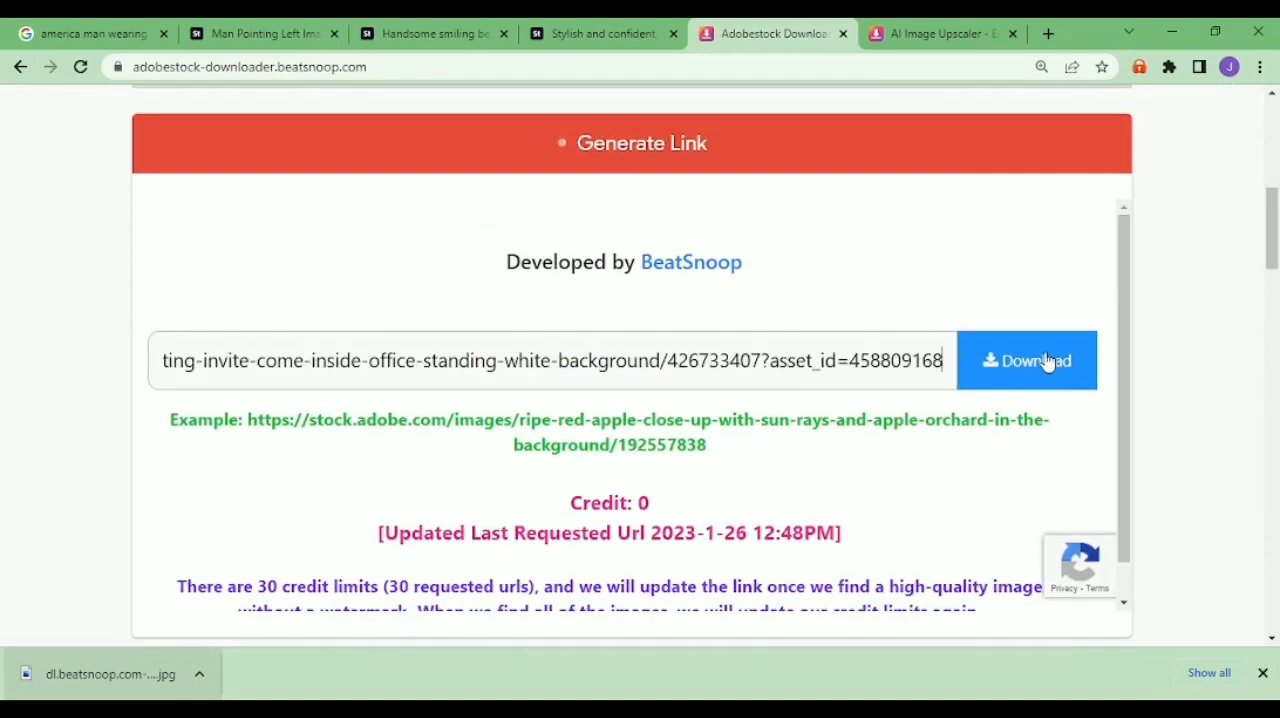
# - Generate and save the watermark-free JPG of the second pointing-man photo
pyautogui.click(1024, 360)
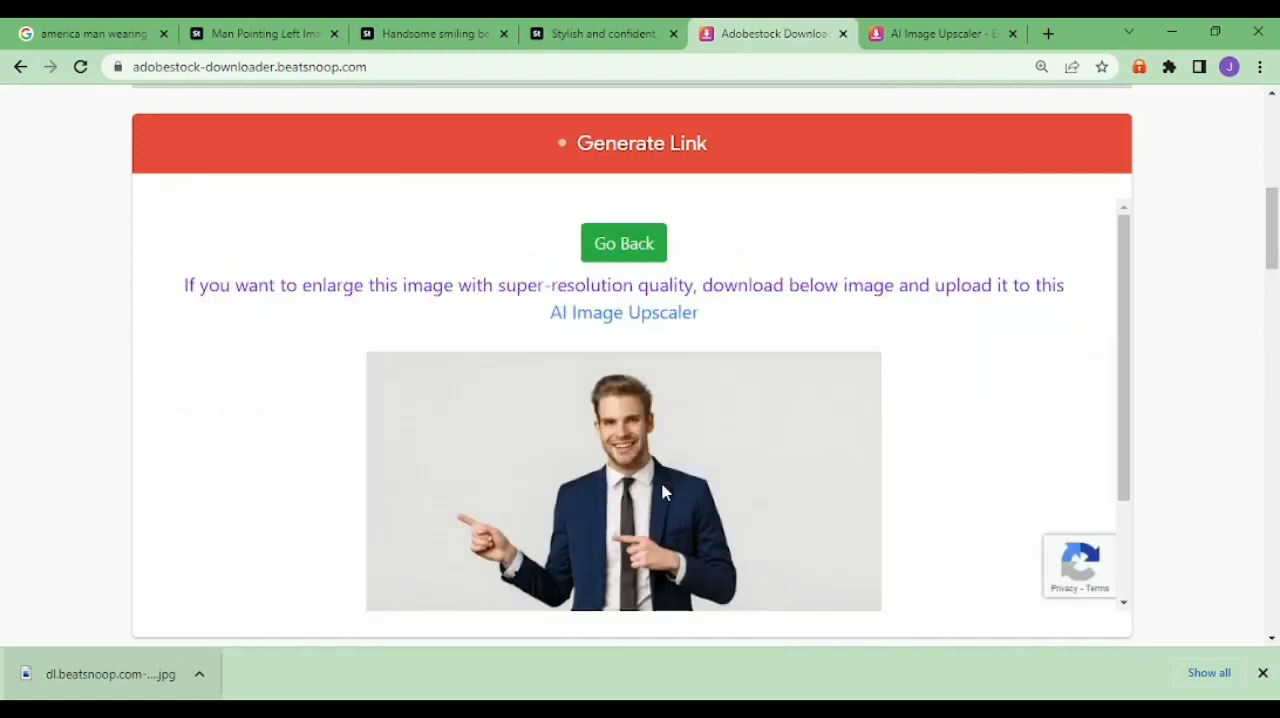
pyautogui.moveTo(720, 530)
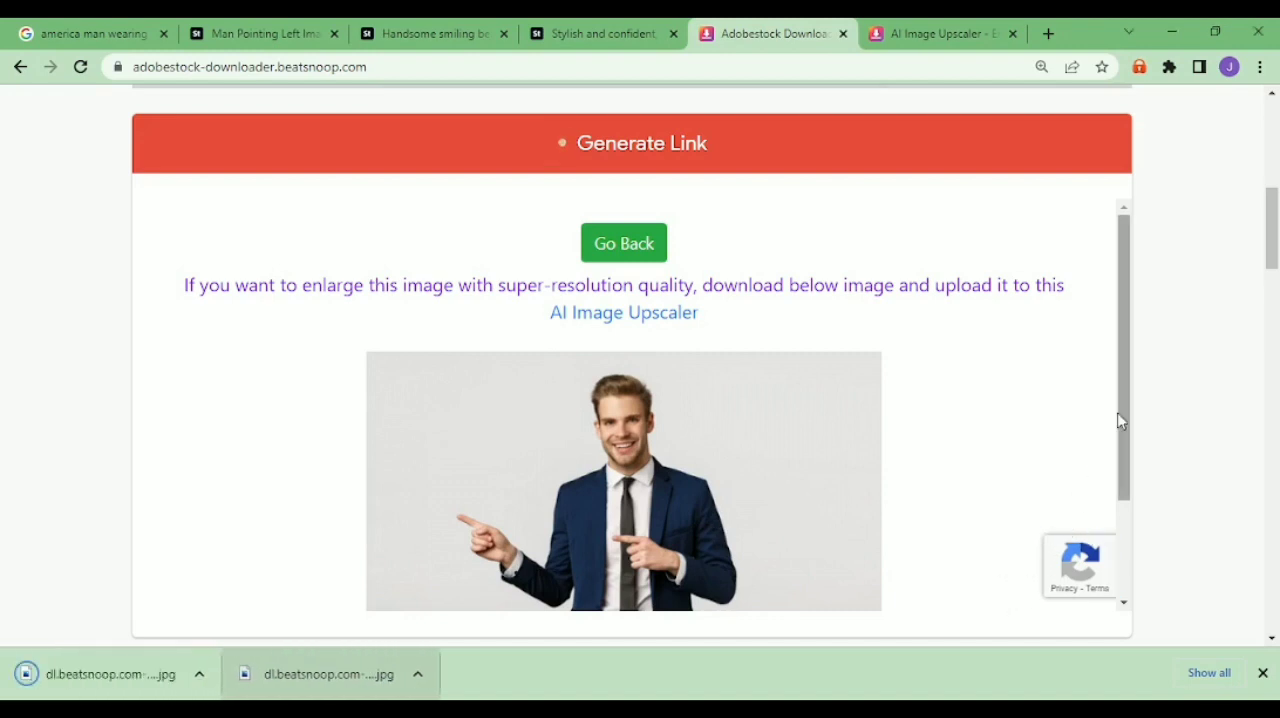
pyautogui.scroll(-3)
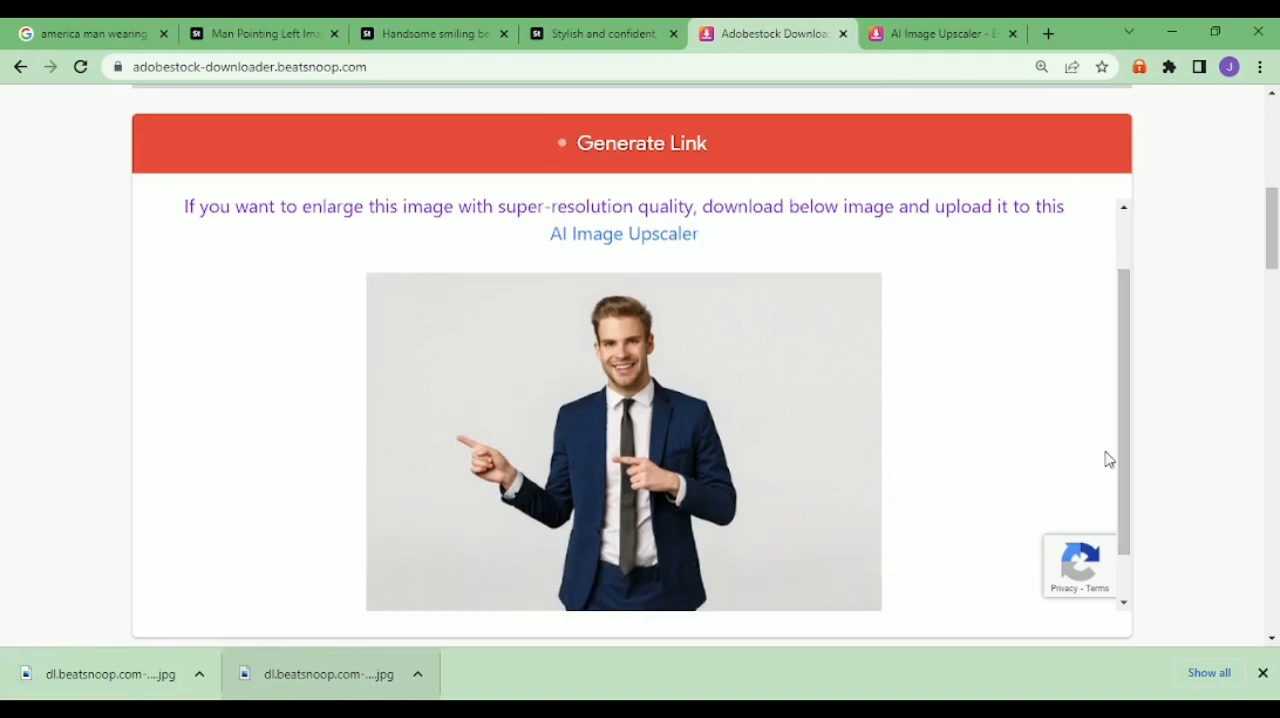
pyautogui.moveTo(880, 388)
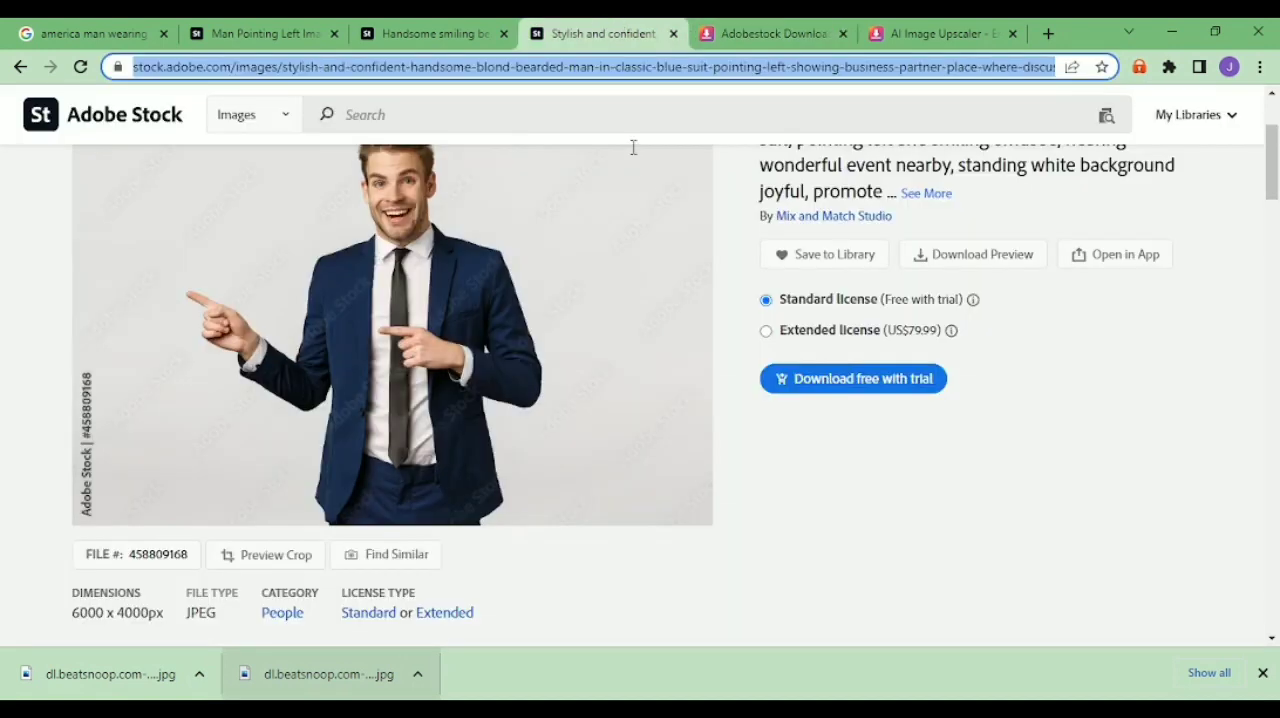
# - Check the upscaler's progress, then return to the Google search results
pyautogui.click(940, 32)
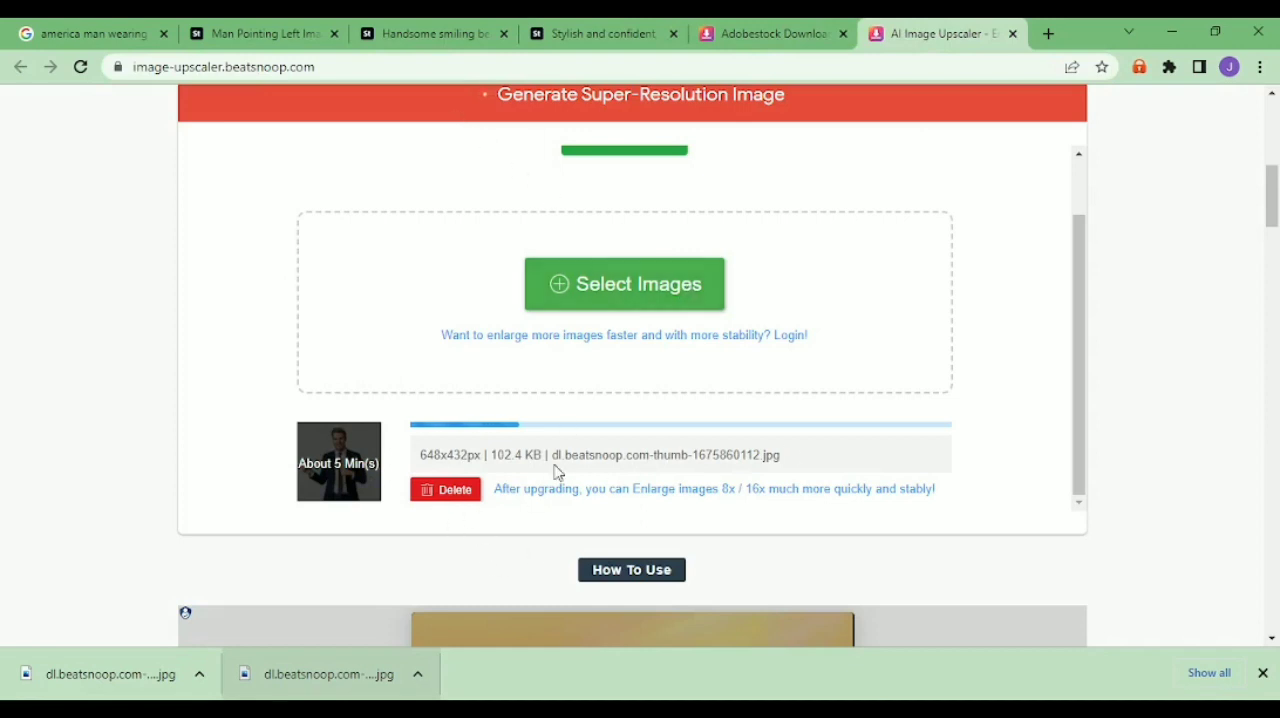
pyautogui.moveTo(956, 474)
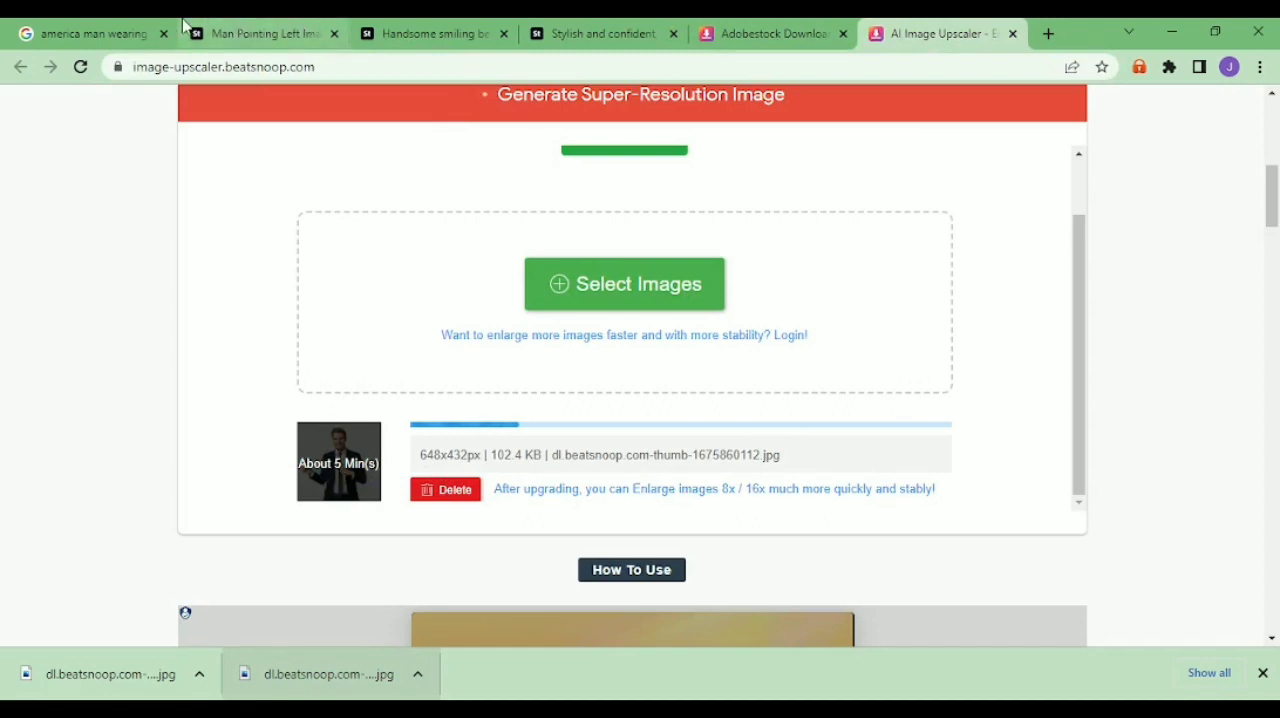
pyautogui.click(90, 32)
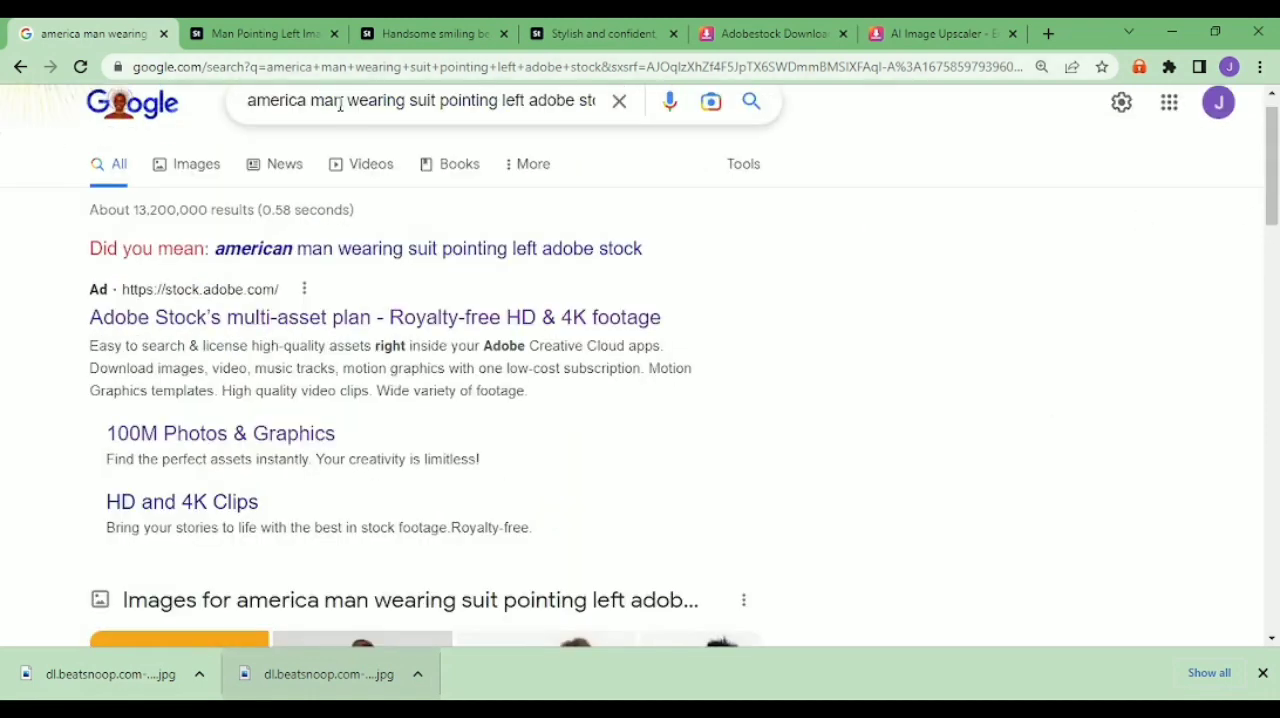
# - Change the query to a woman pointing left and open 'Pointing Women Images - Adobe Stock'
pyautogui.doubleClick(324, 134)
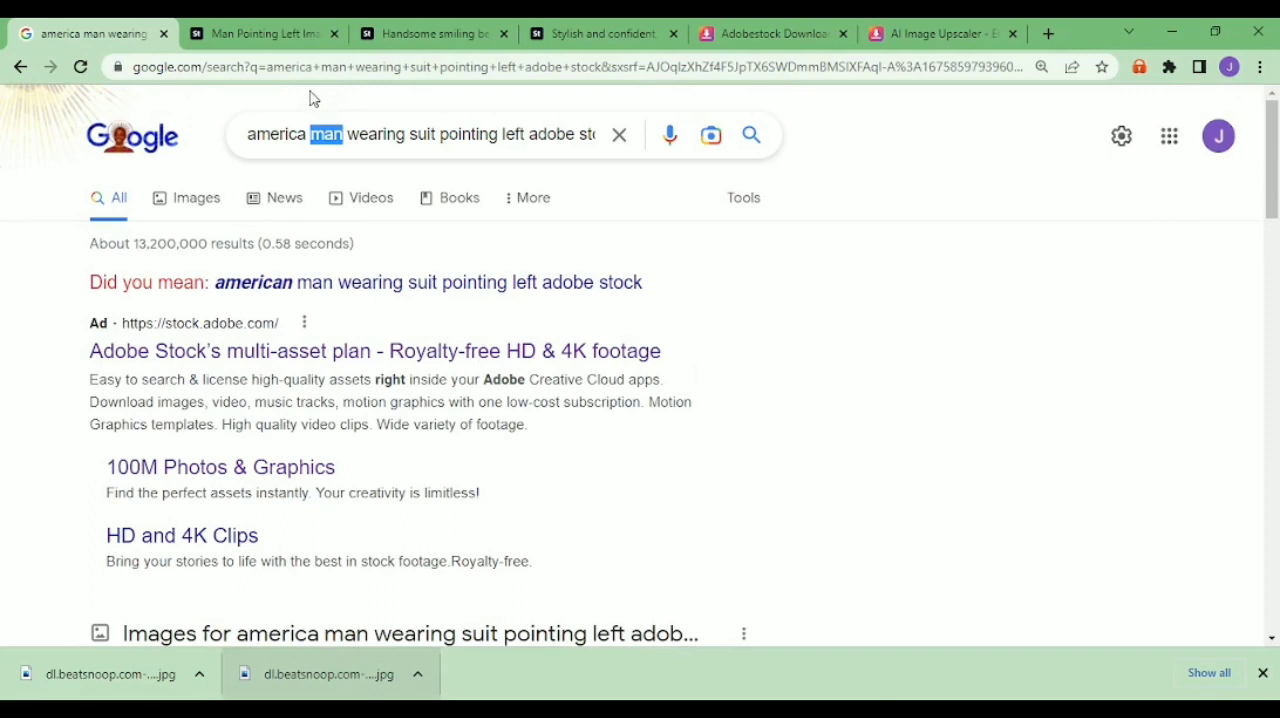
pyautogui.write('Woman')
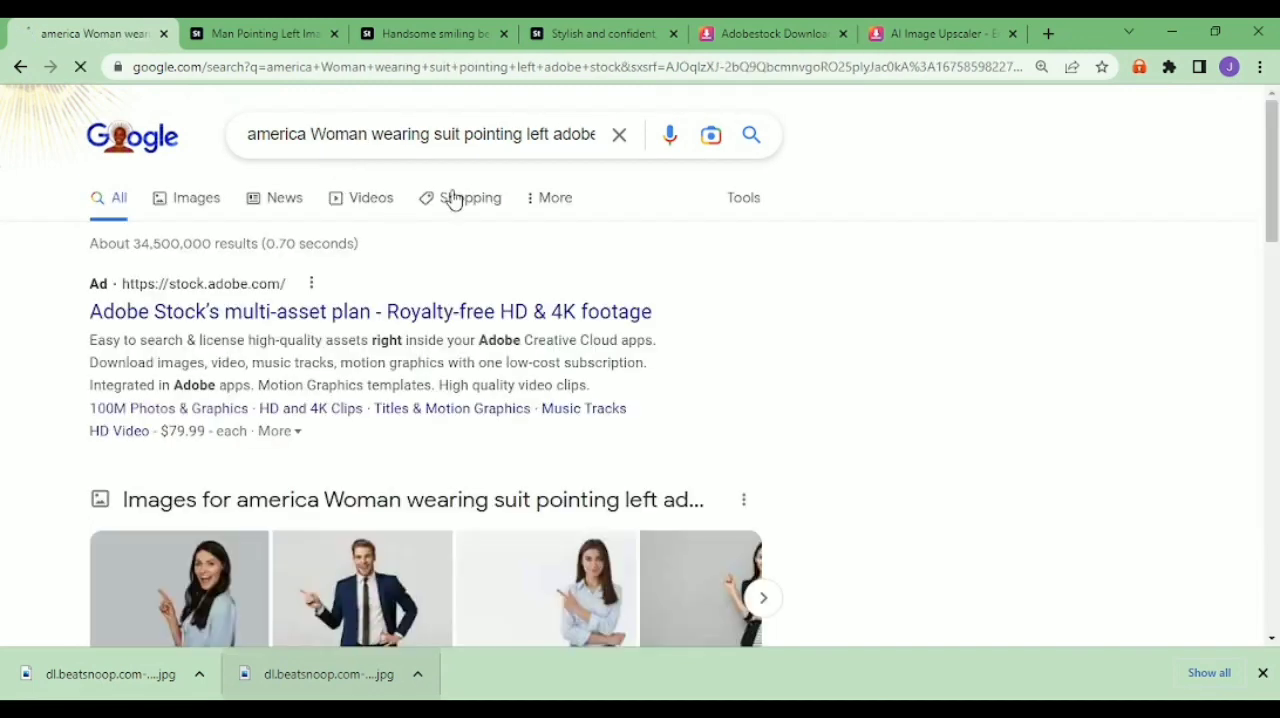
pyautogui.scroll(-3)
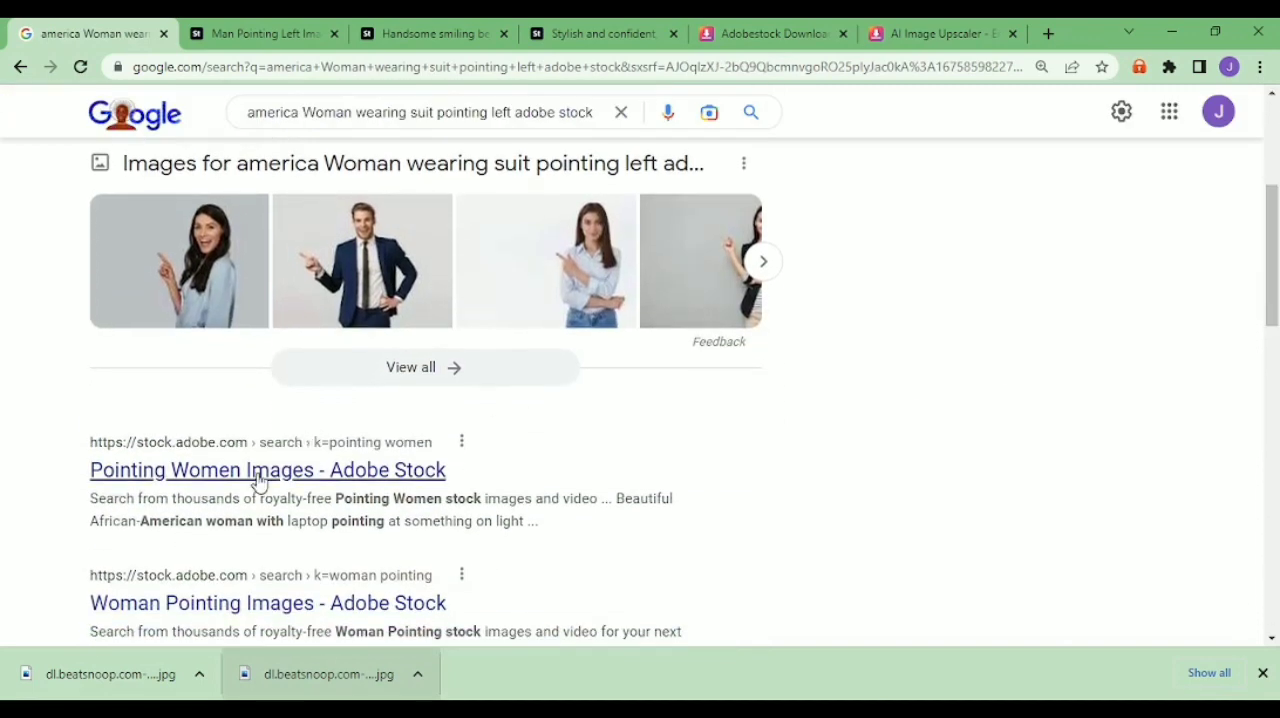
pyautogui.click(268, 468)
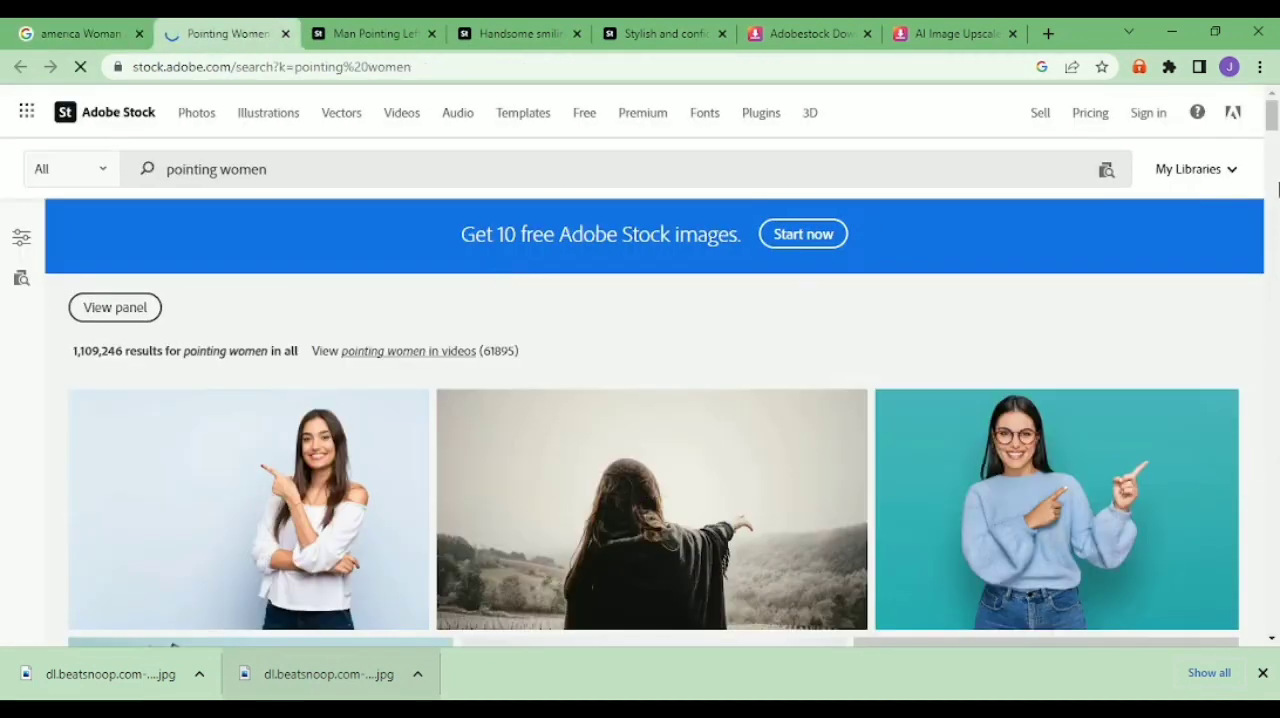
# - Open the smiling woman in glasses pointing sideways image page and select its URL in the address bar
pyautogui.scroll(-3)
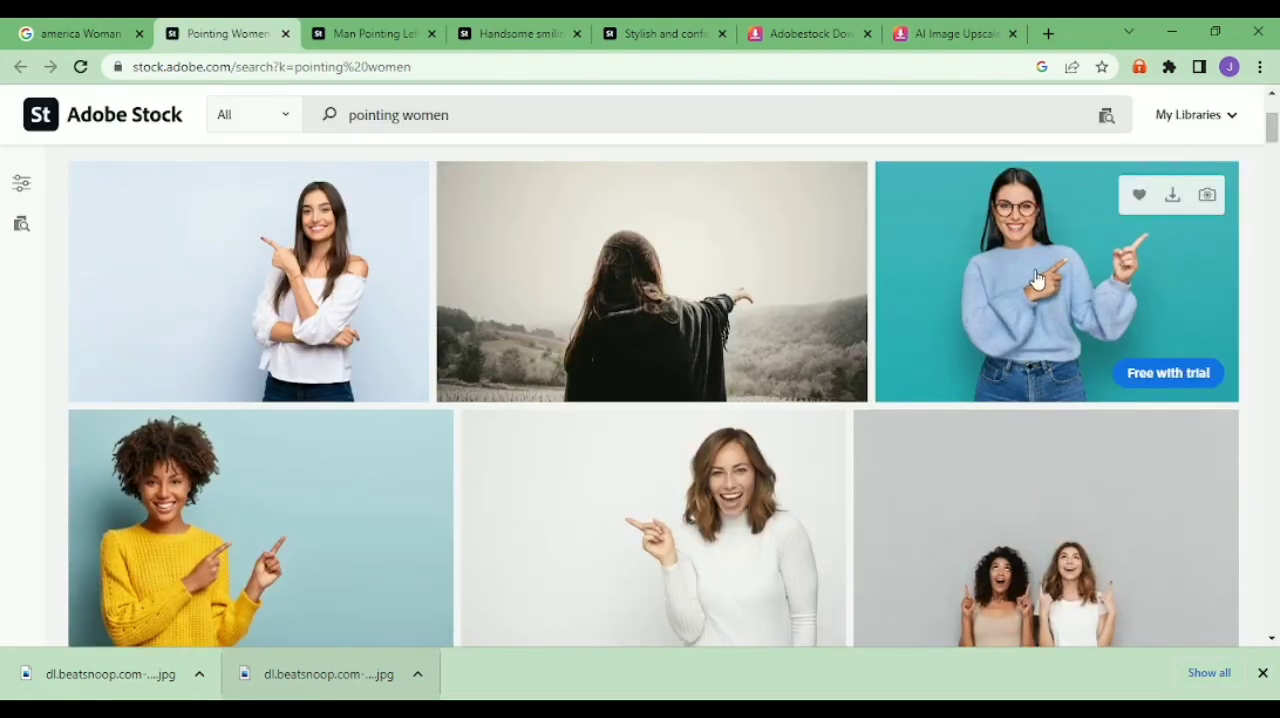
pyautogui.click(1040, 280)
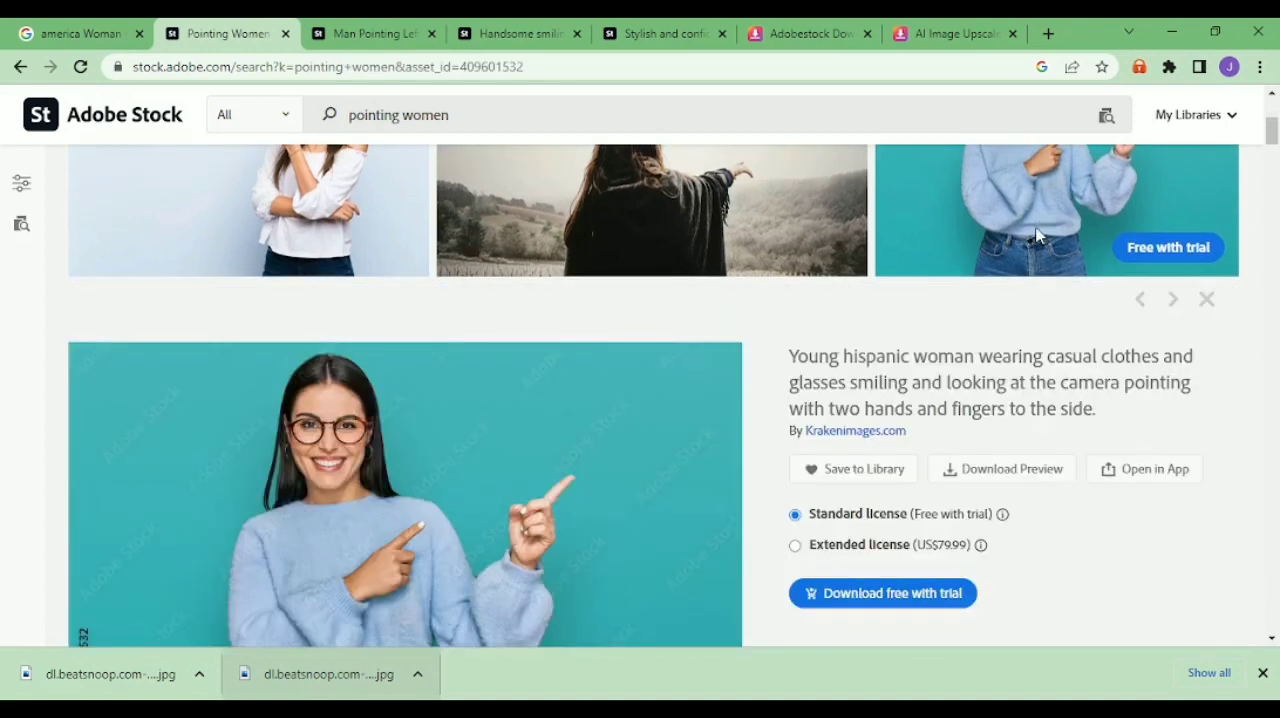
pyautogui.moveTo(1050, 268)
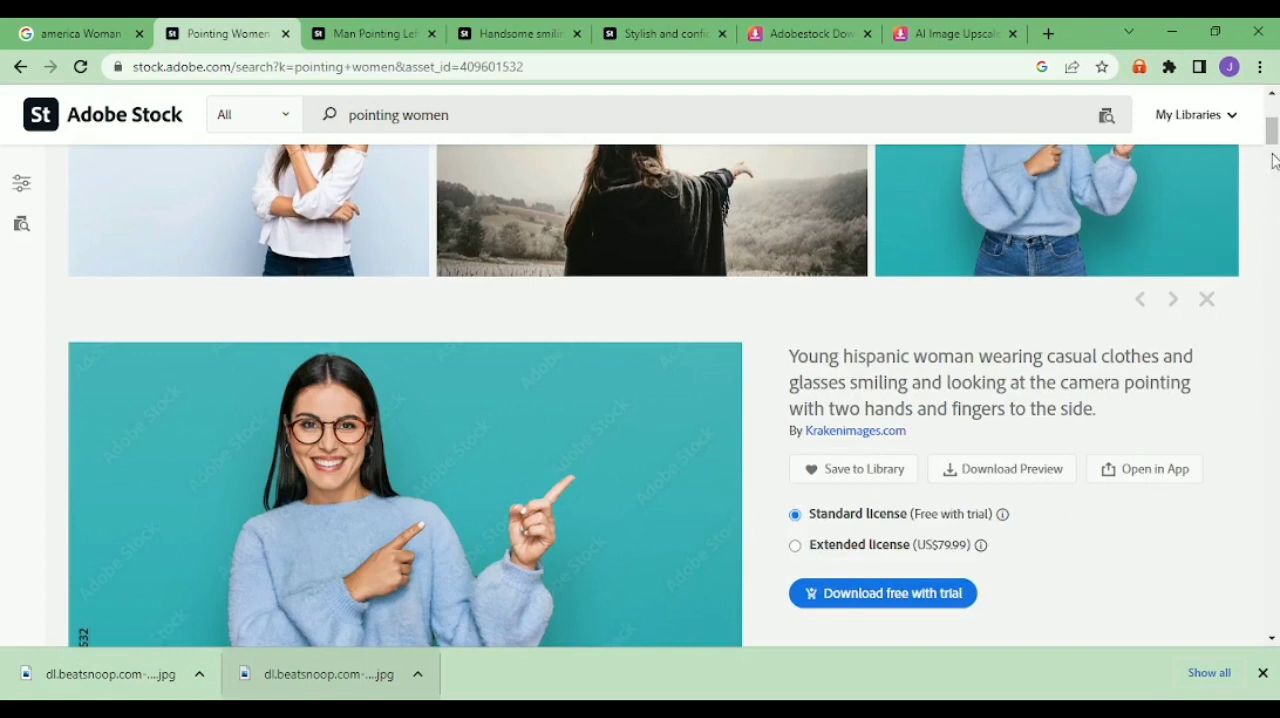
pyautogui.scroll(-3)
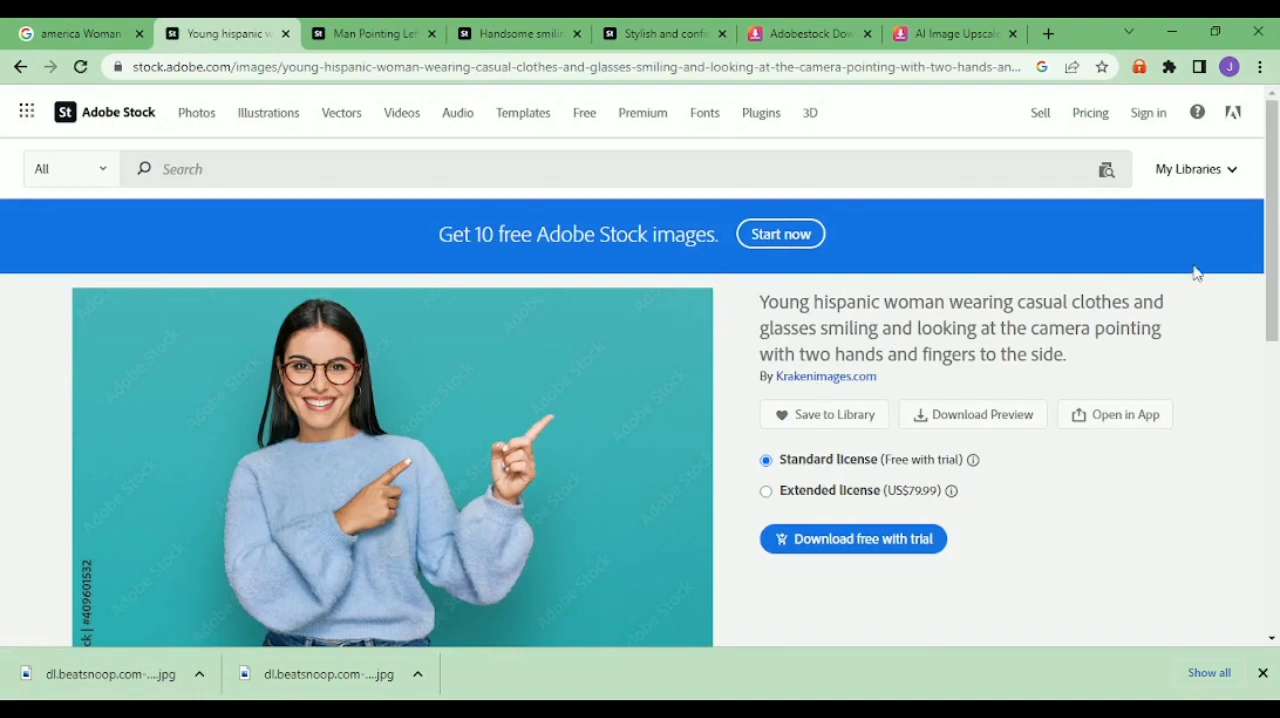
pyautogui.scroll(-3)
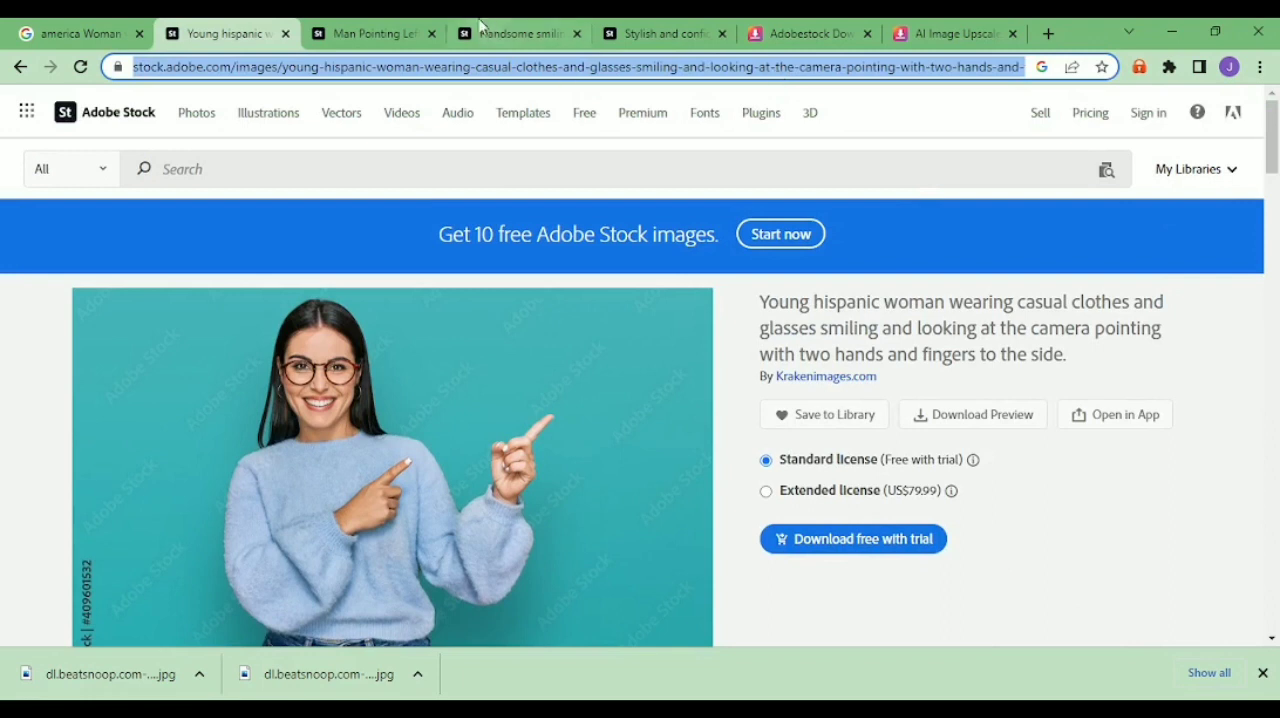
pyautogui.click(372, 32)
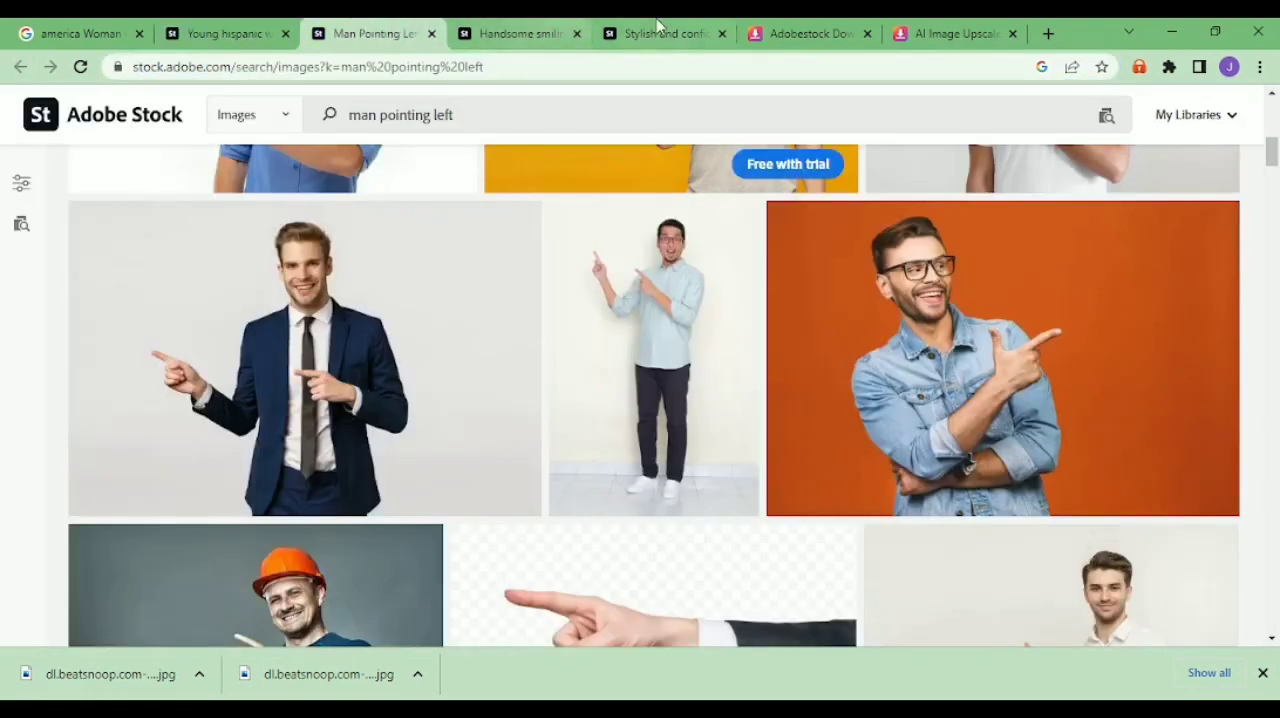
# - Paste the woman-in-glasses Adobe Stock link into the downloader and fetch the watermark-free image in a new tab
pyautogui.click(804, 32)
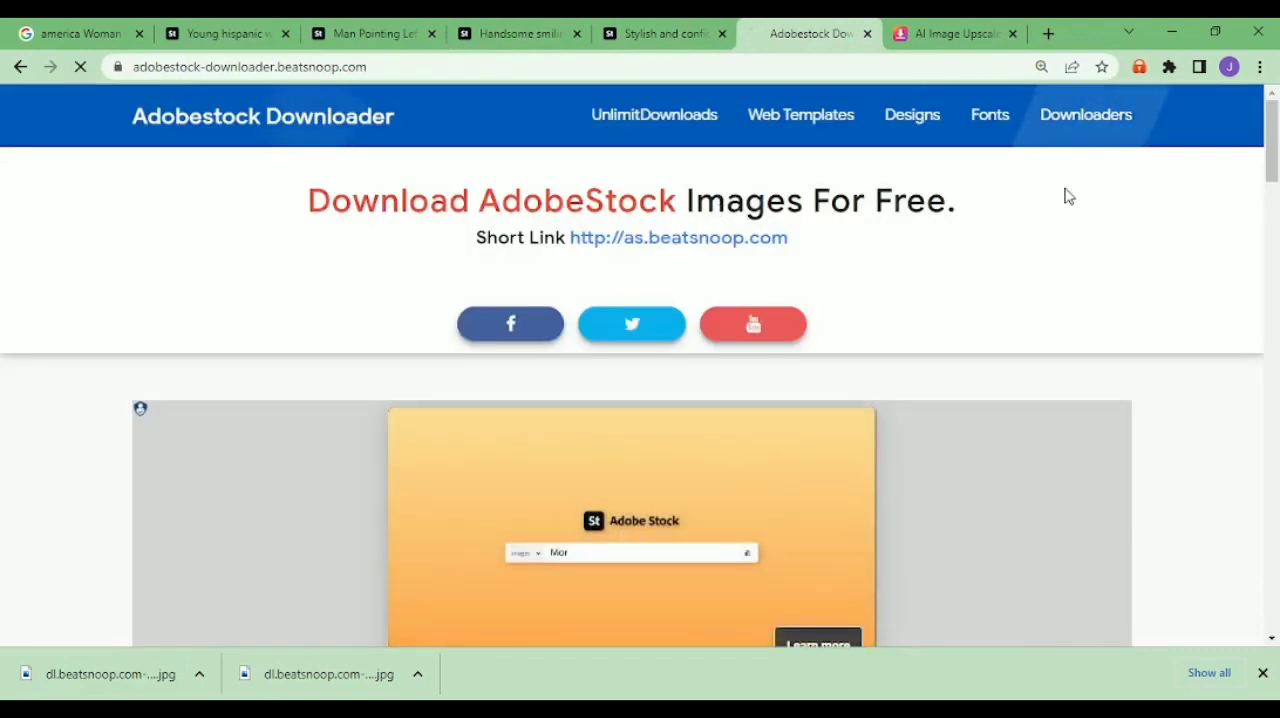
pyautogui.click(952, 32)
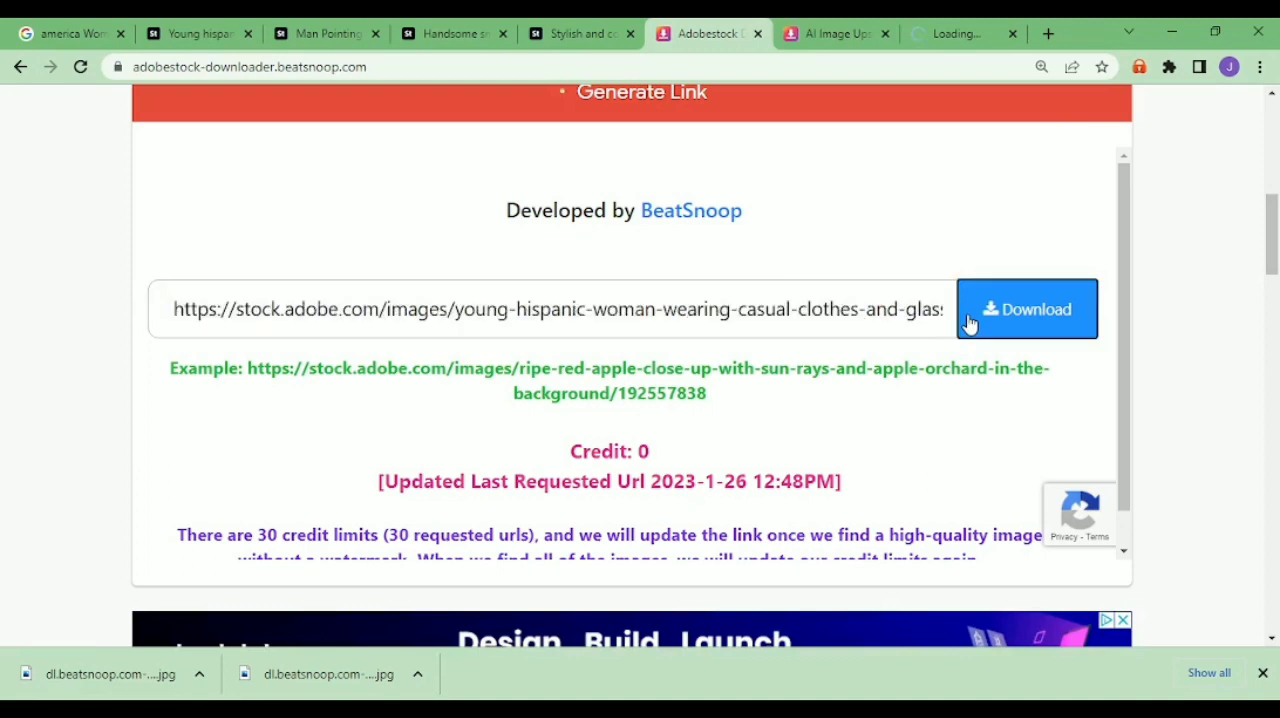
pyautogui.click(1028, 308)
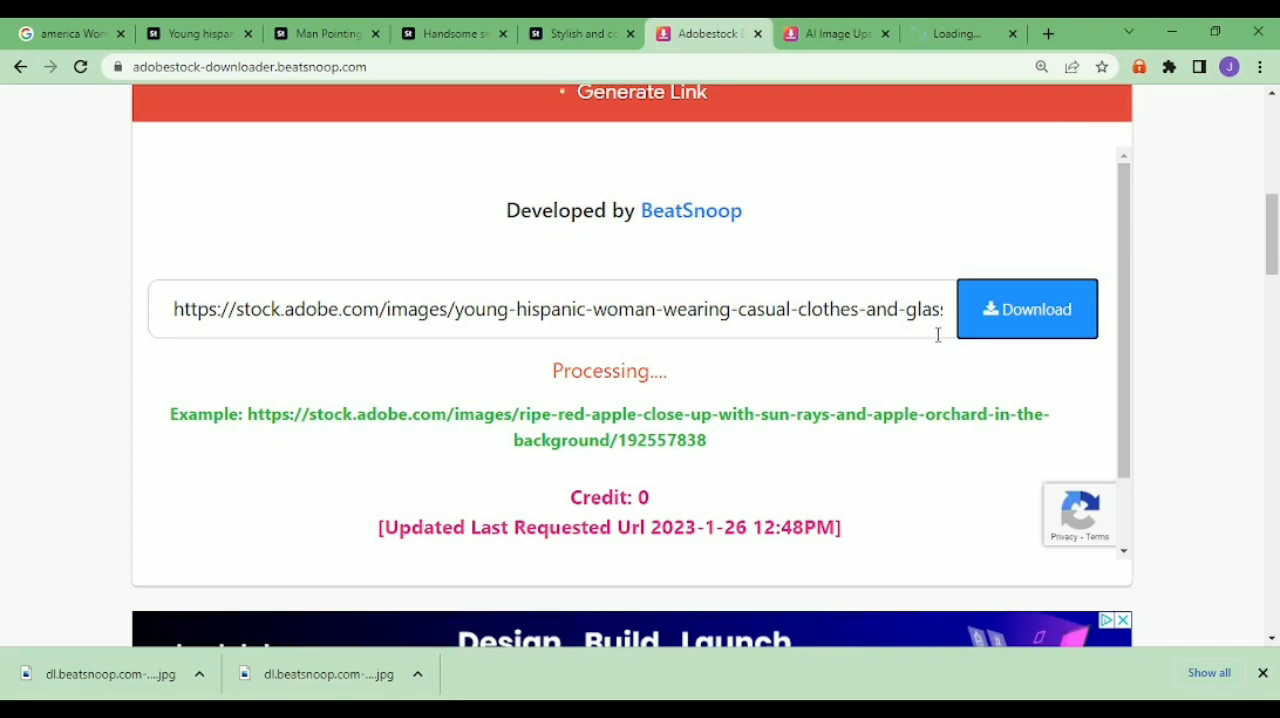
pyautogui.moveTo(882, 284)
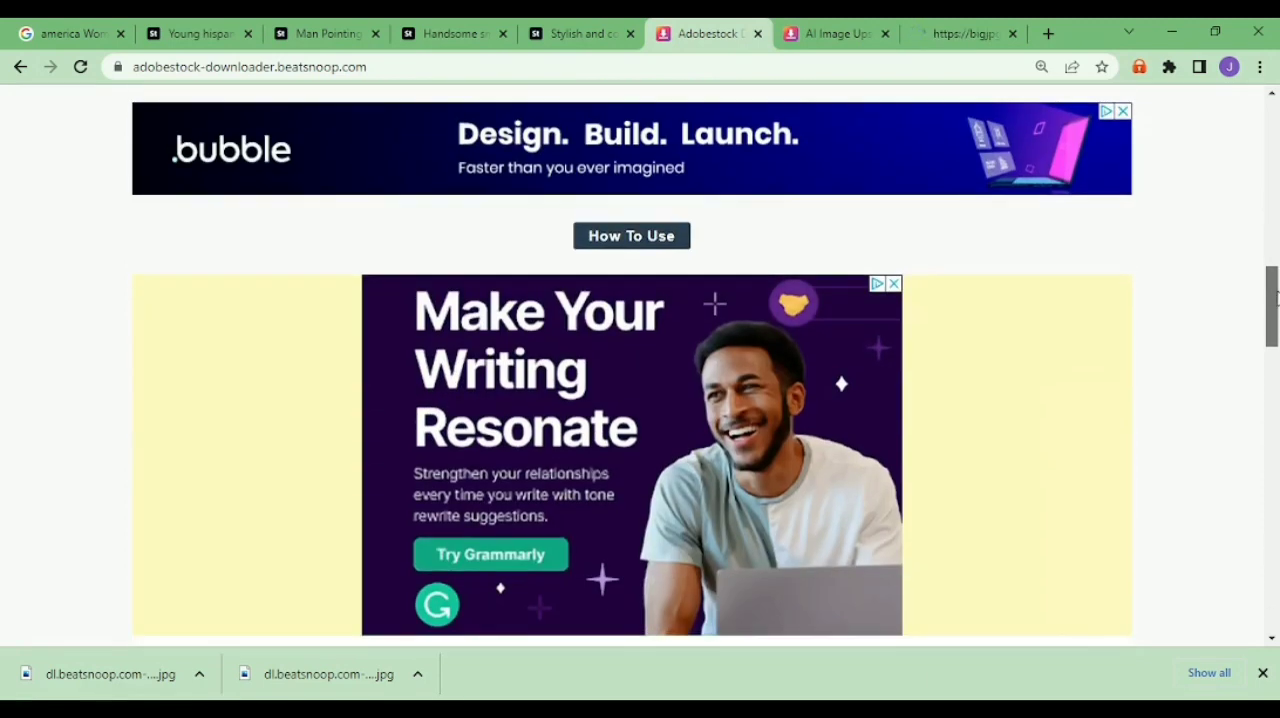
pyautogui.scroll(-3)
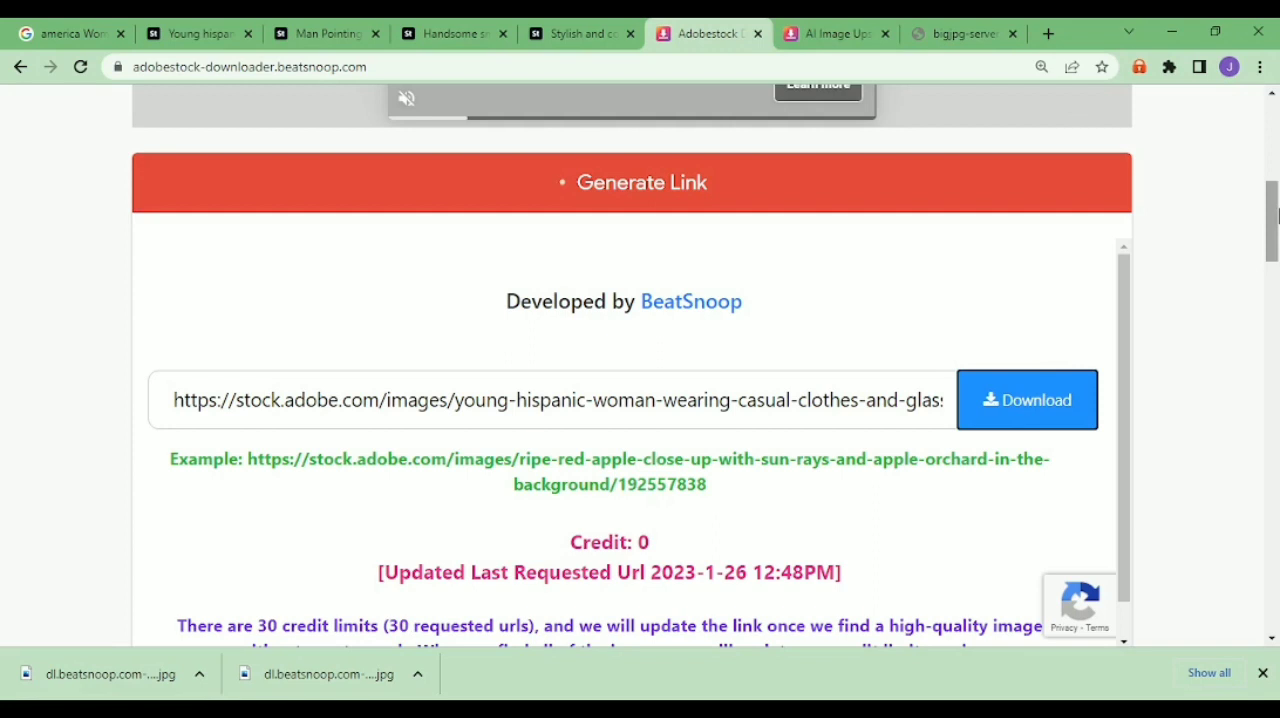
pyautogui.scroll(-3)
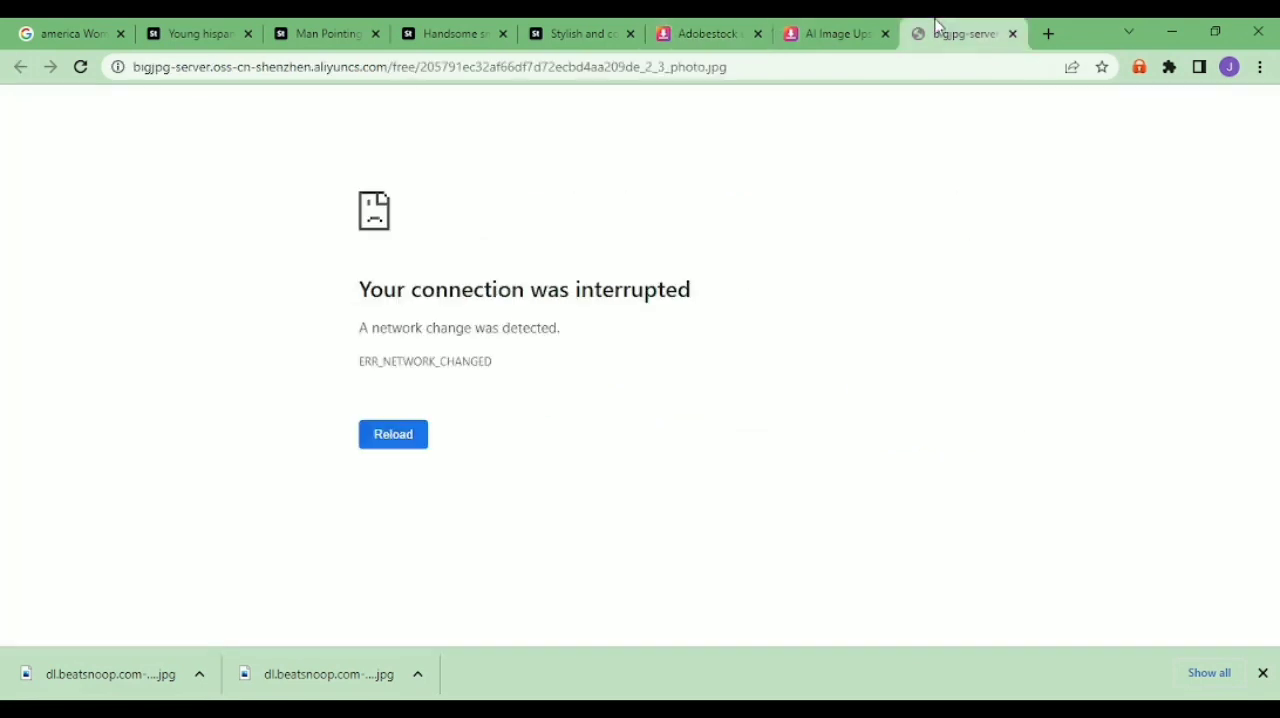
# - Confirm the first suited-man photo finished upscaling, then switch to the blond man in blue suit Adobe Stock page
pyautogui.click(836, 32)
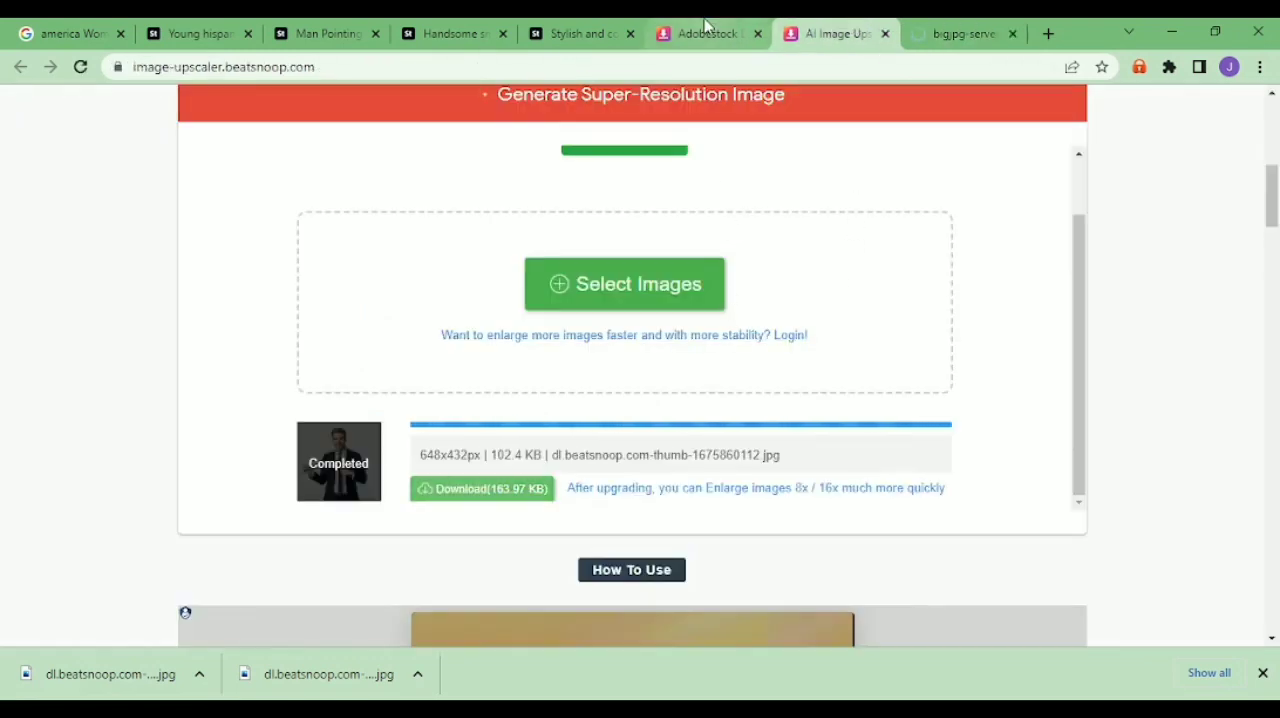
pyautogui.click(708, 32)
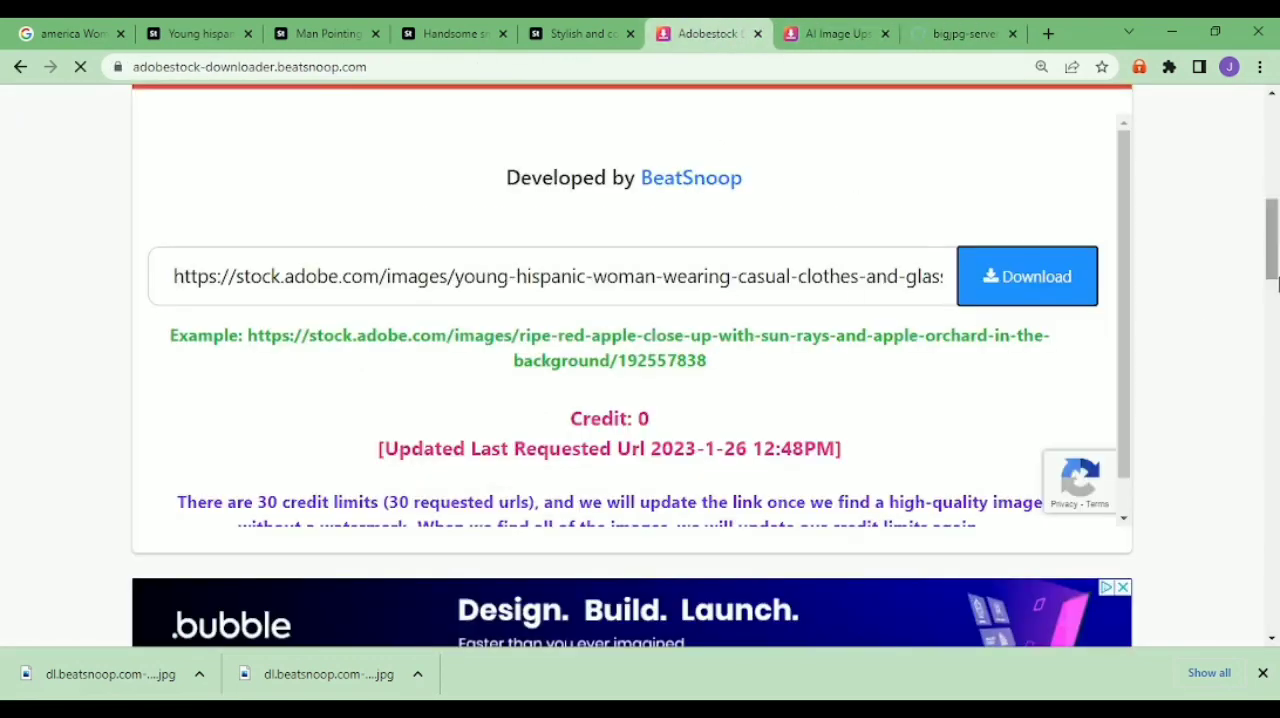
pyautogui.scroll(3)
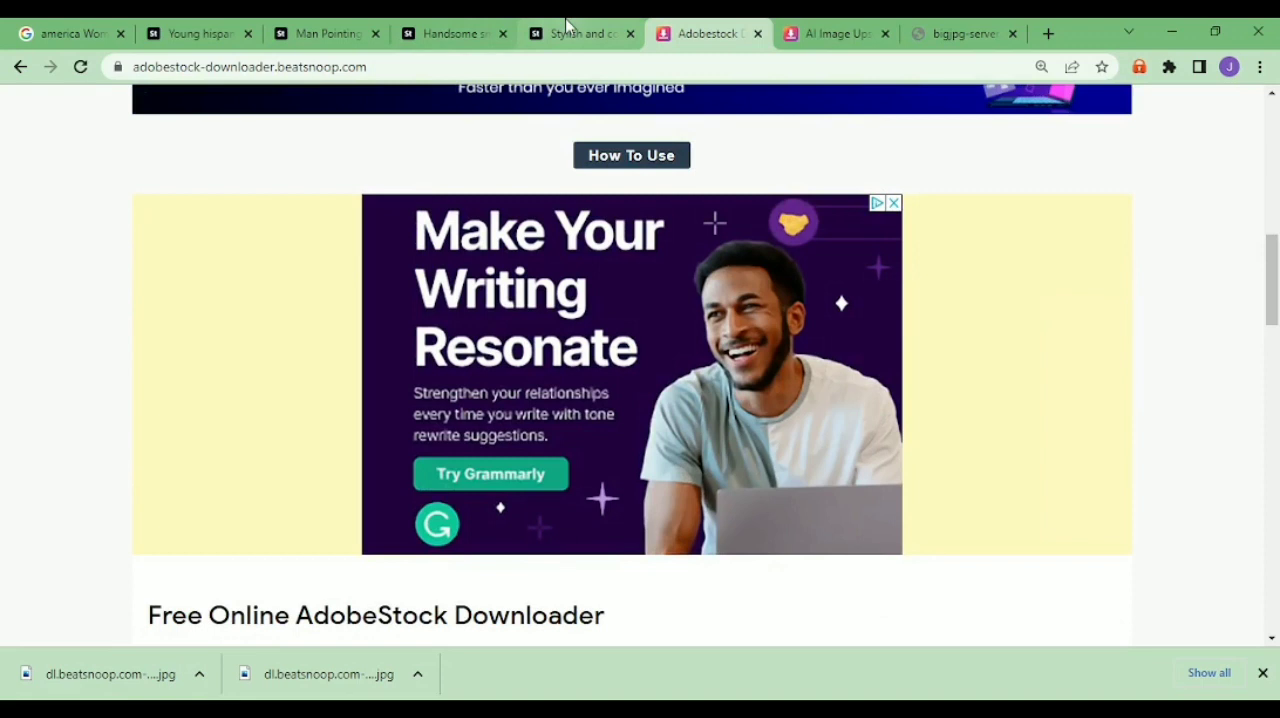
pyautogui.click(576, 32)
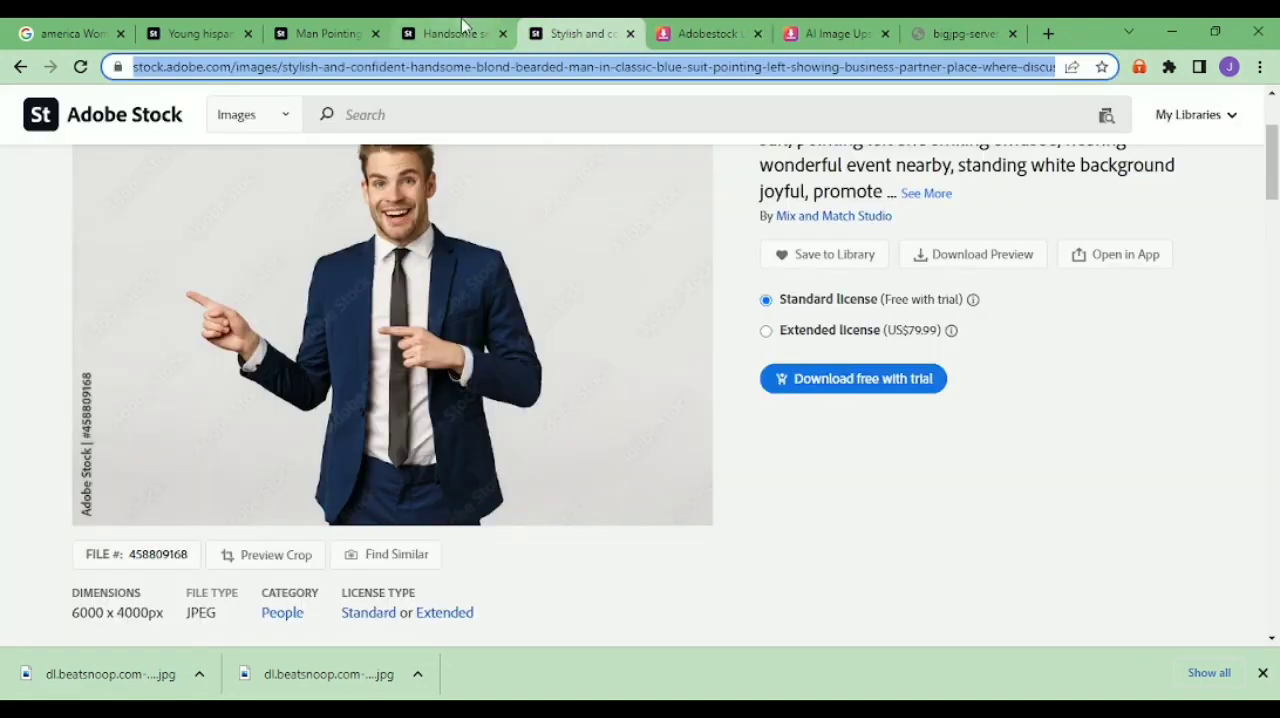
# - Go back through the bearded-man tab to the 'man pointing left' results and browse further down
pyautogui.click(450, 32)
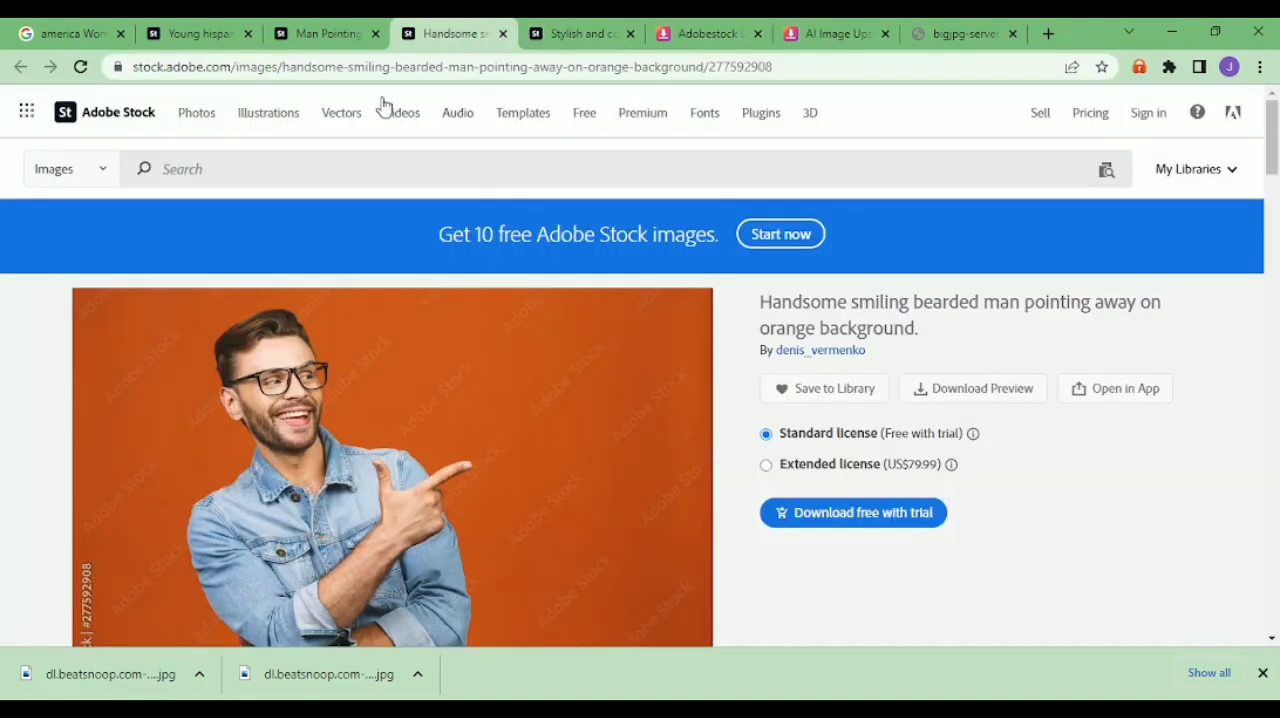
pyautogui.click(324, 32)
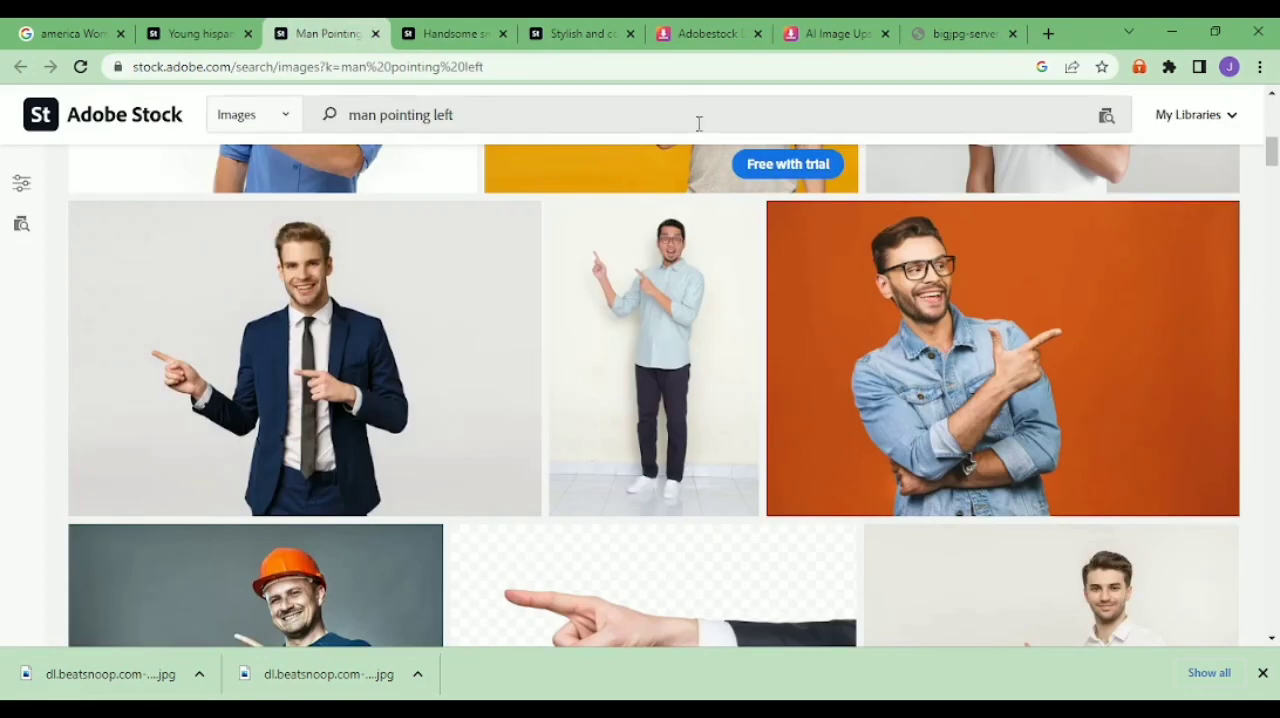
pyautogui.scroll(-3)
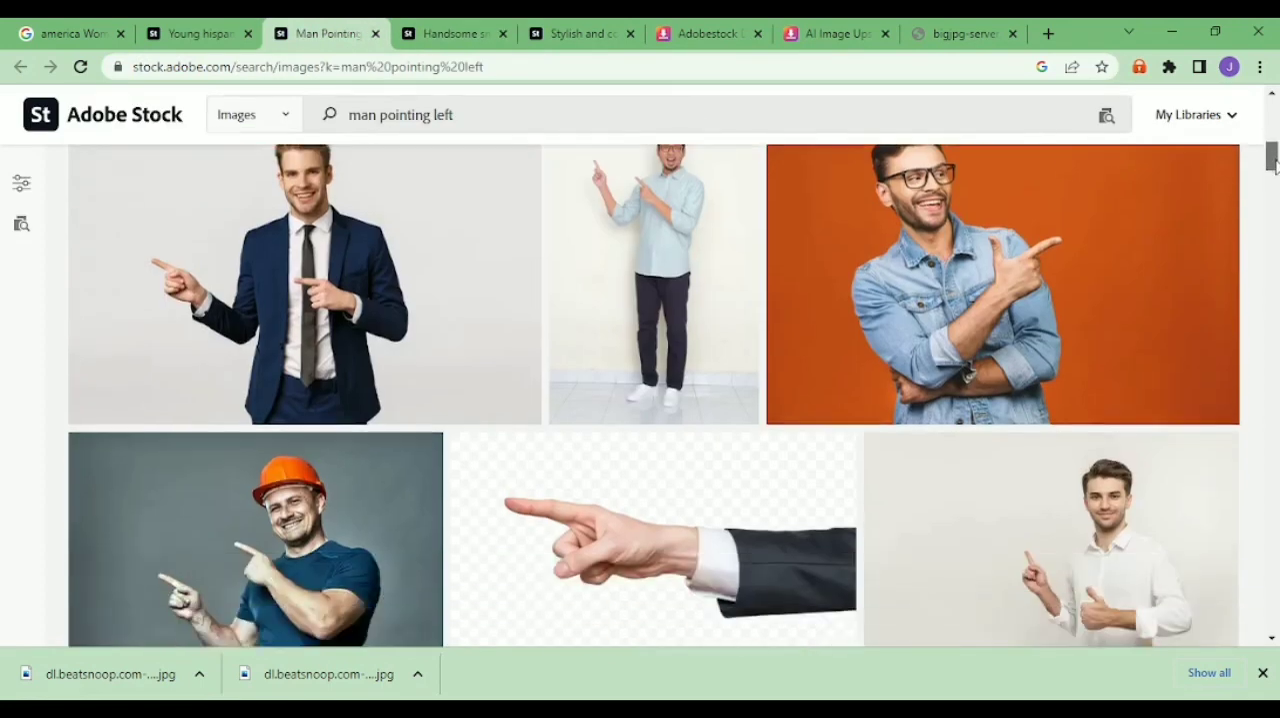
pyautogui.scroll(-3)
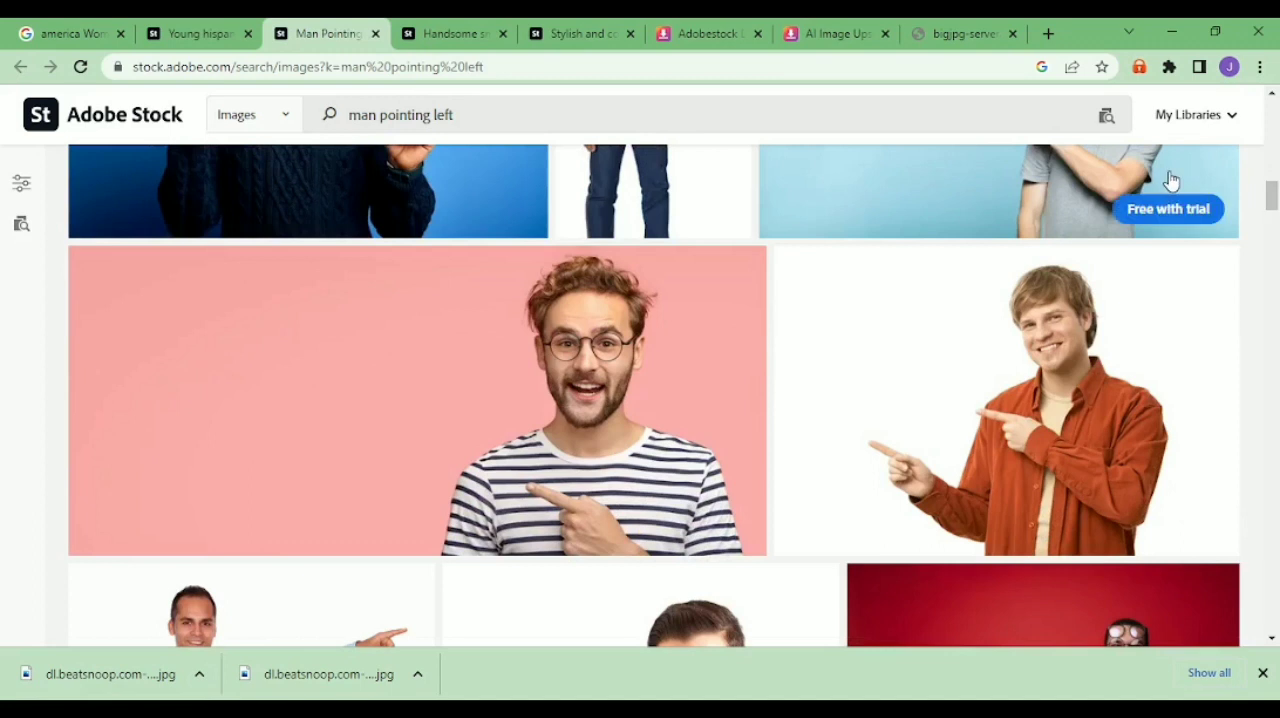